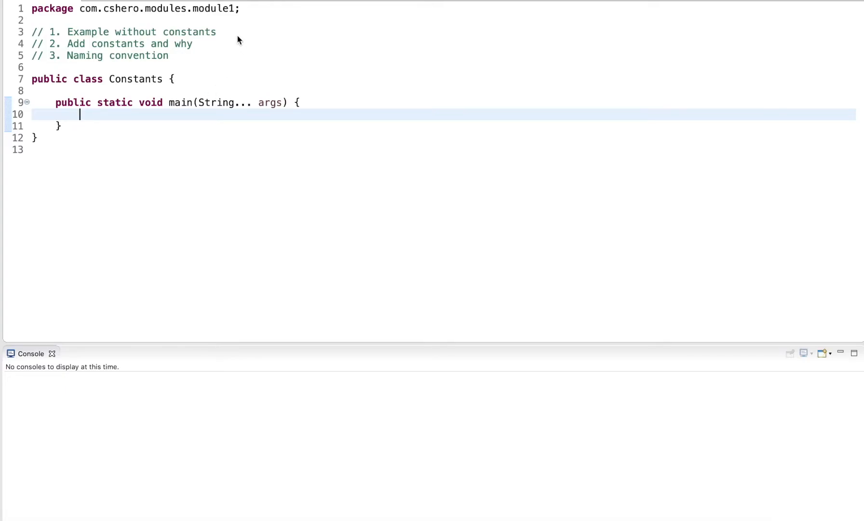
Step: Review the header comments and place the cursor on the empty line inside main
click(218, 32)
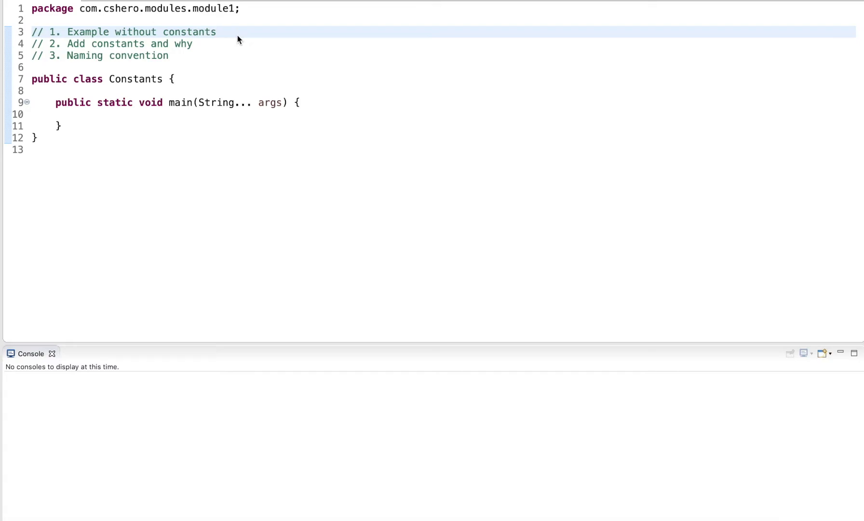
click(231, 43)
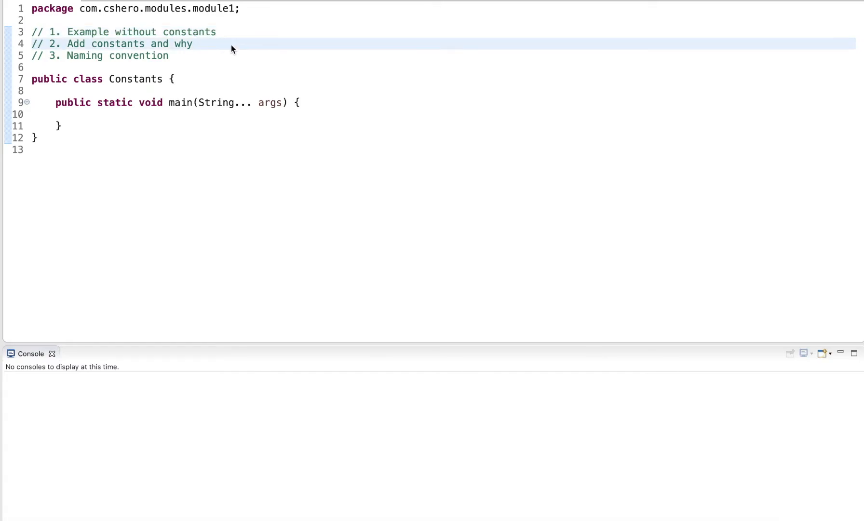
click(193, 43)
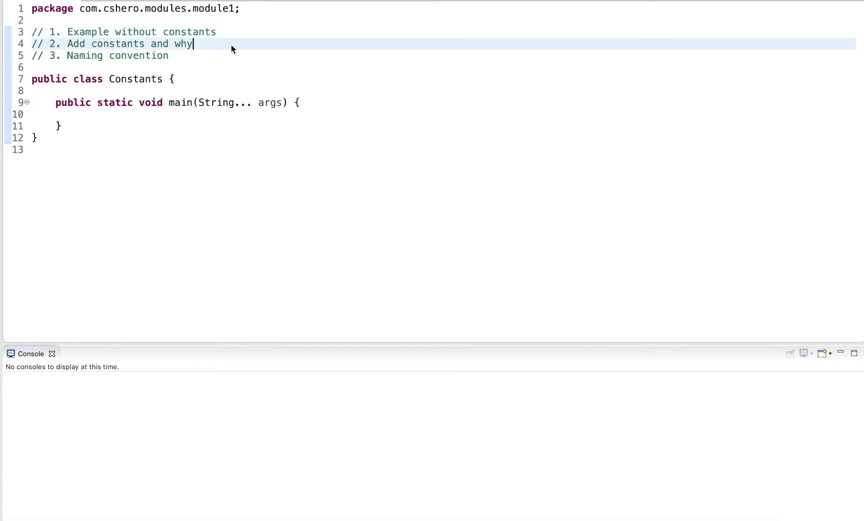
mouse_move(206, 58)
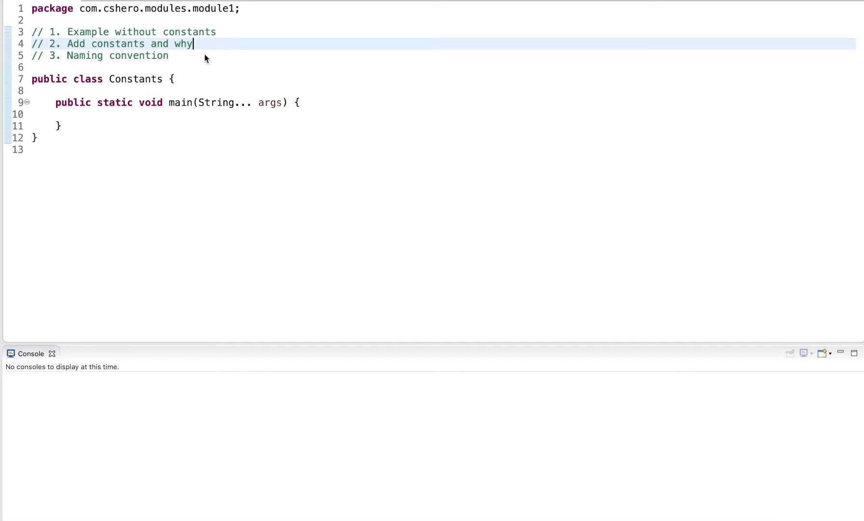
click(170, 55)
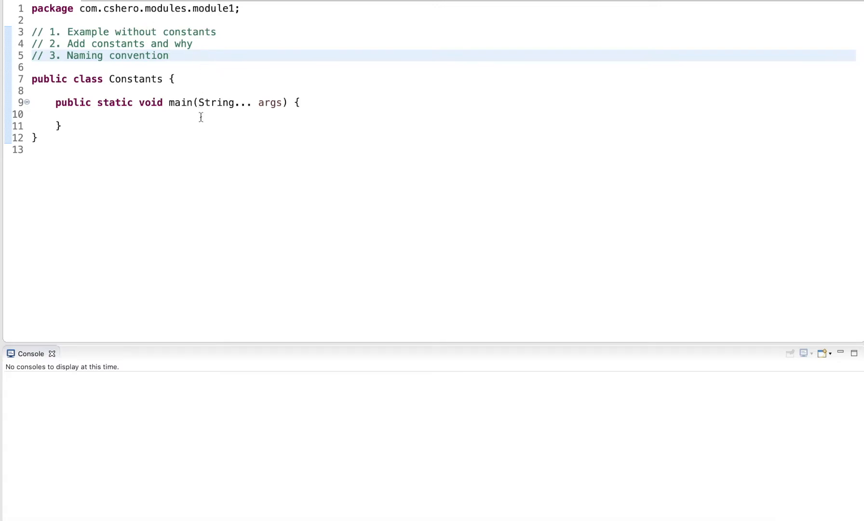
click(200, 114)
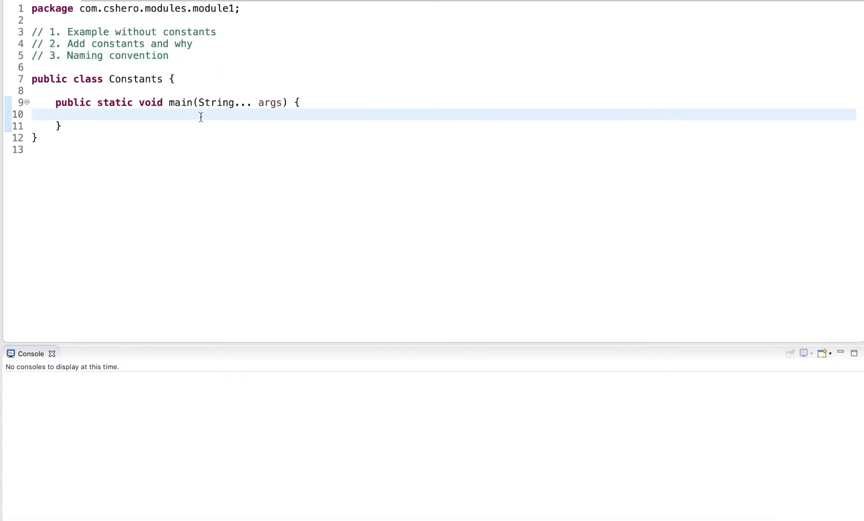
click(80, 114)
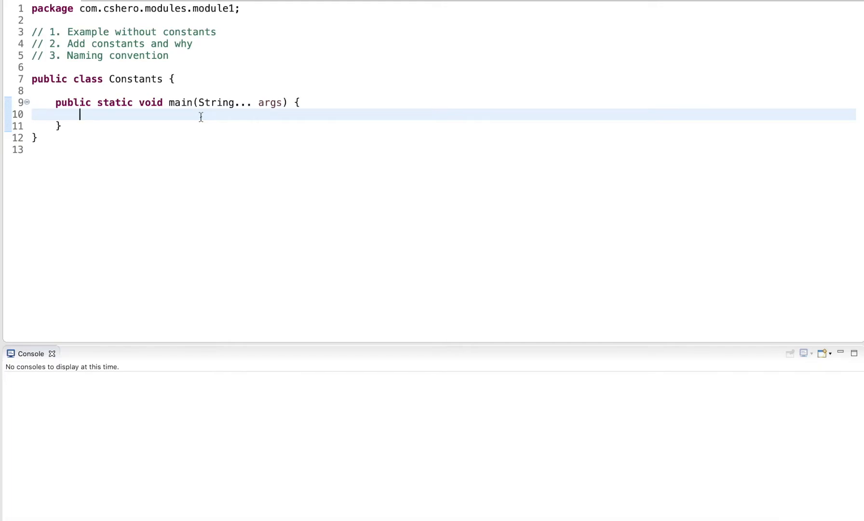
Step: Declare Scanner scanner = new Scanner(System.in), letting content assist add the java.util.Scanner import
key(Return)
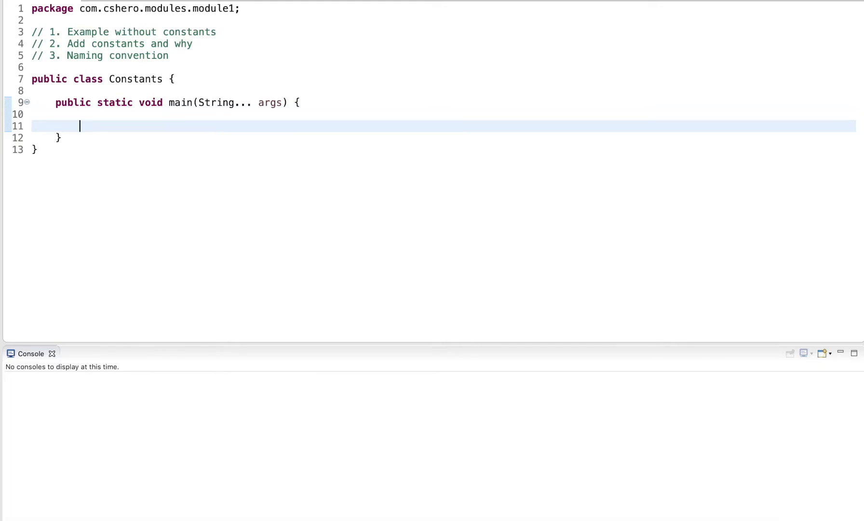
text(Scanner scann)
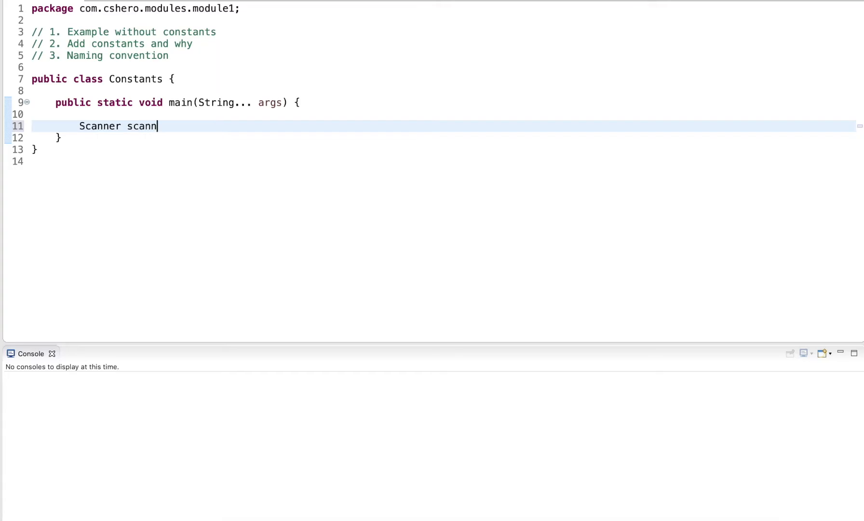
text(er = new Scanner)
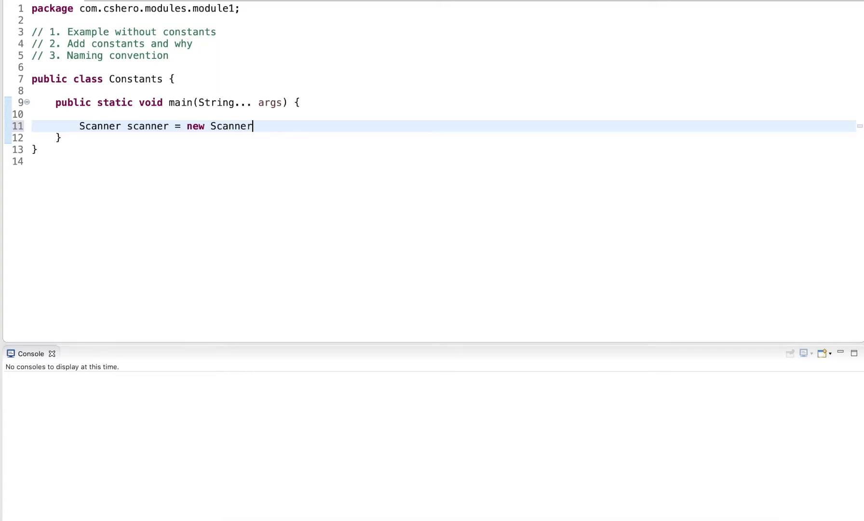
text((System.in)
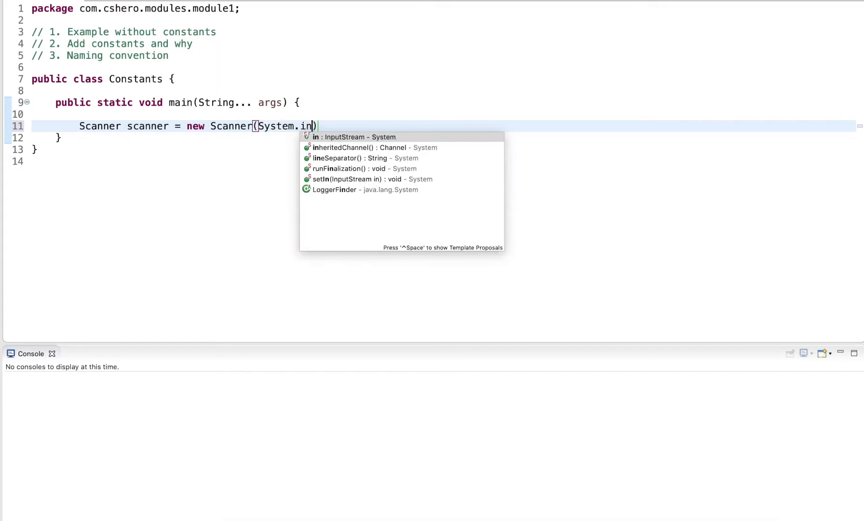
click(357, 137)
text(;)
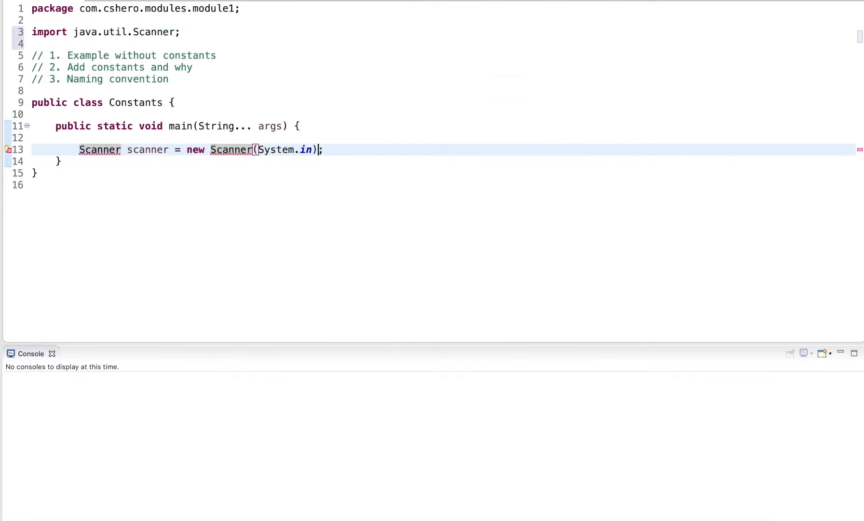
Step: Print the prompt "Please enter premium ticket count ($75.50): "
key(Return)
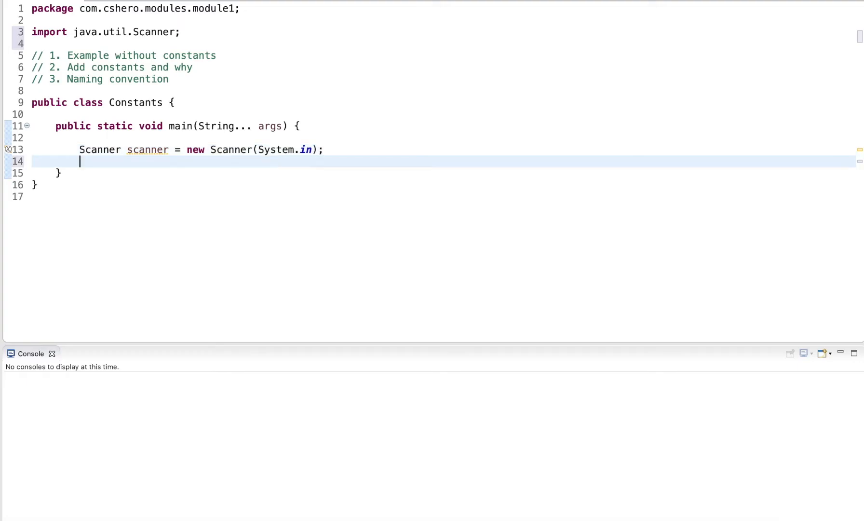
text(System.out.println(")
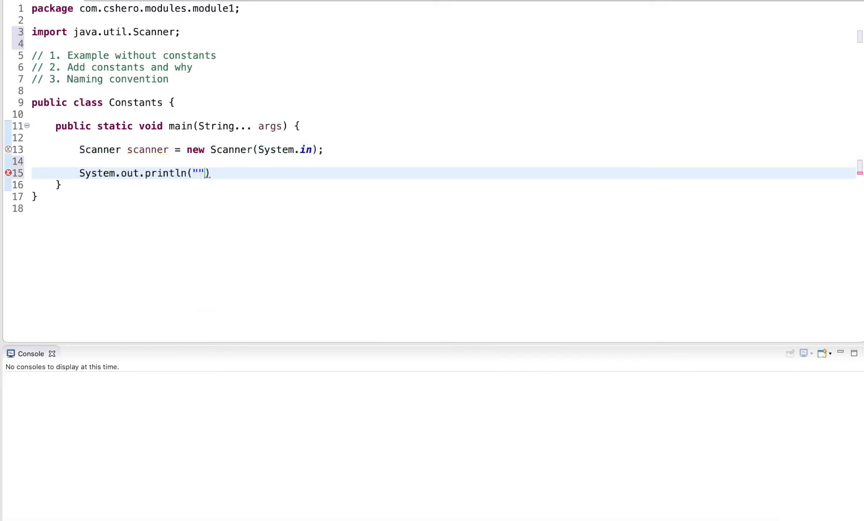
text(Please enter premmium ti)
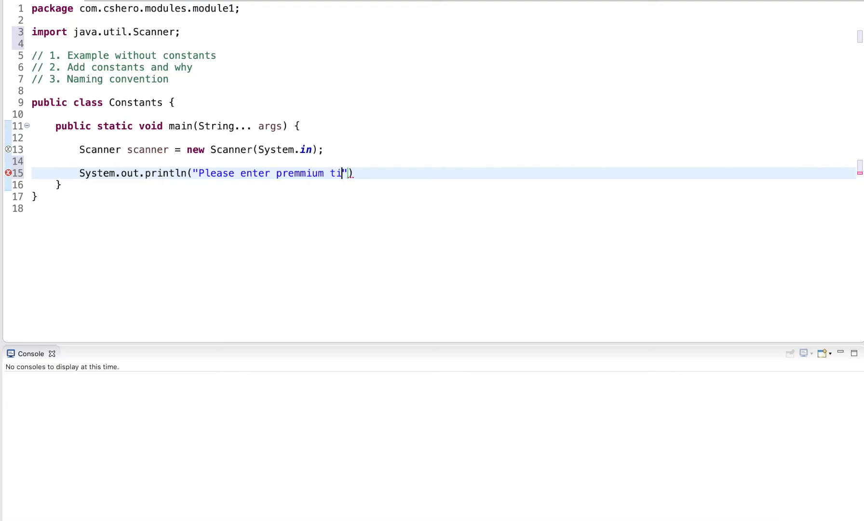
text(cket count ($75.50)
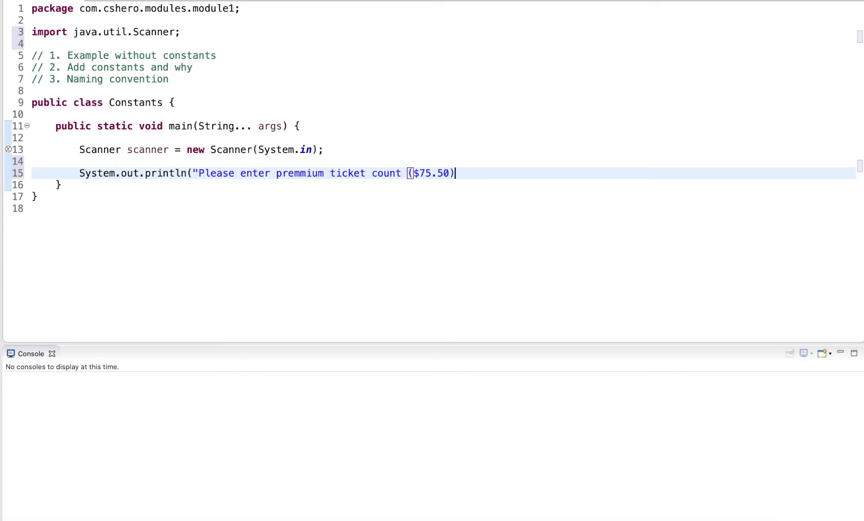
text(: ");)
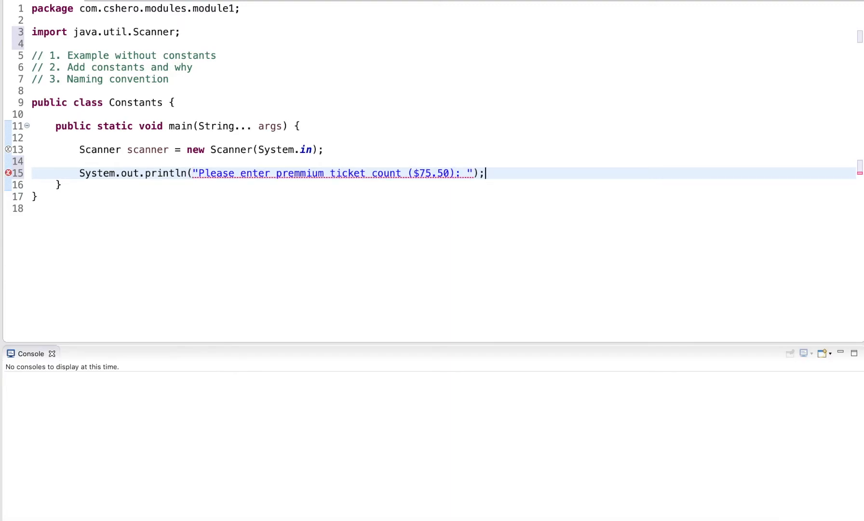
Step: Read the premium count into int premiumCount with scanner.nextInt()
key(Return)
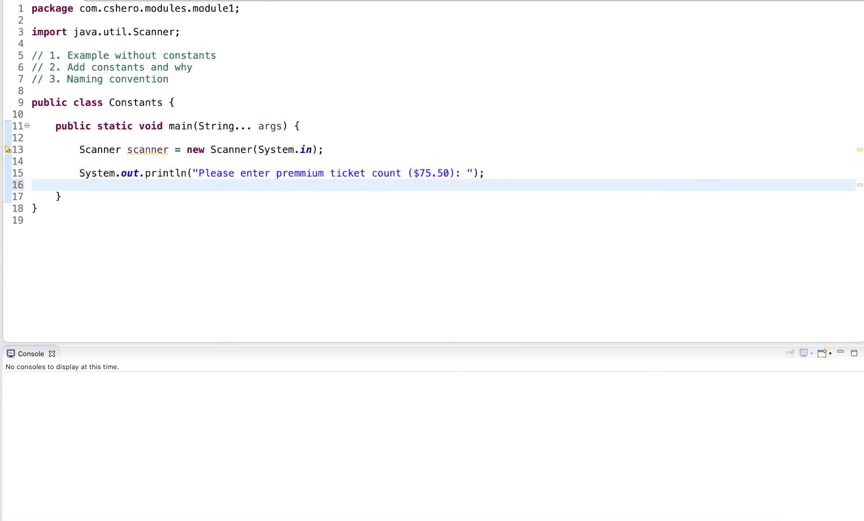
text(flaot)
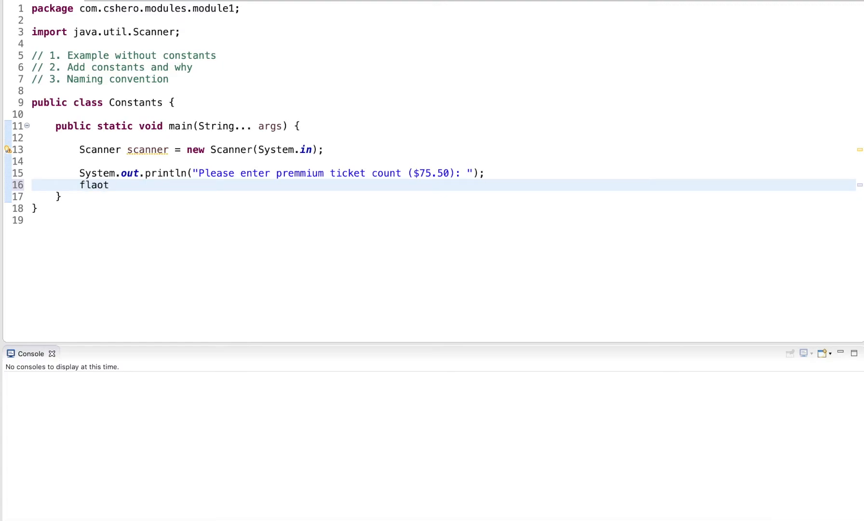
text(int premiu)
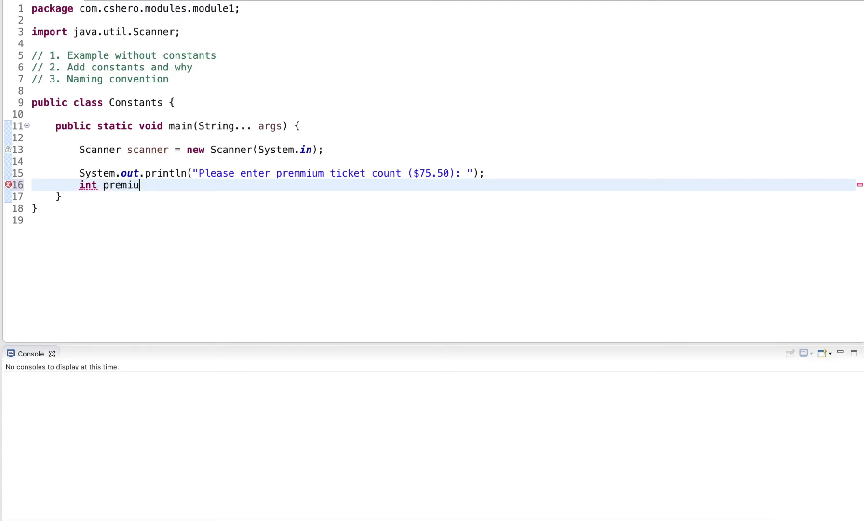
text(mCount)
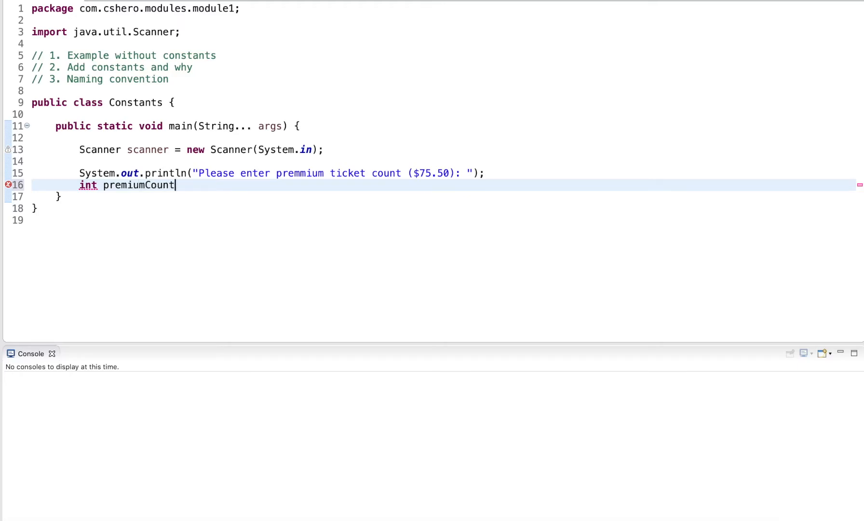
text(= scanner.)
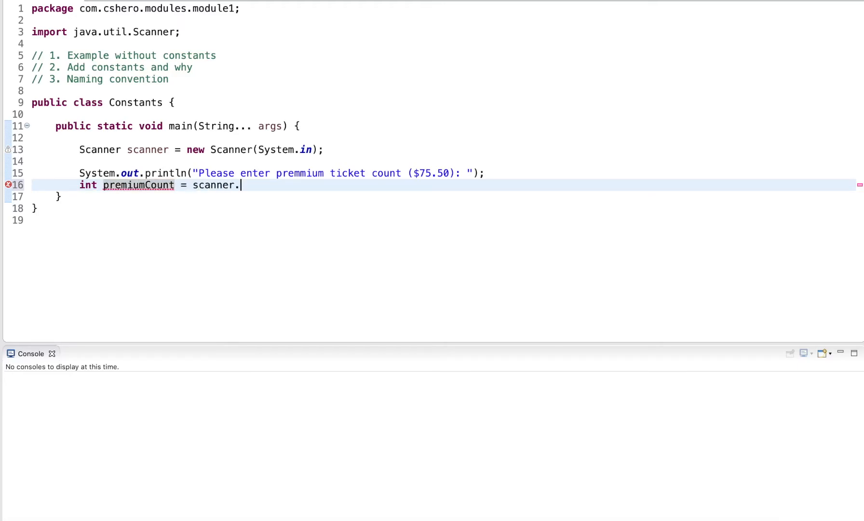
text(nextInt();)
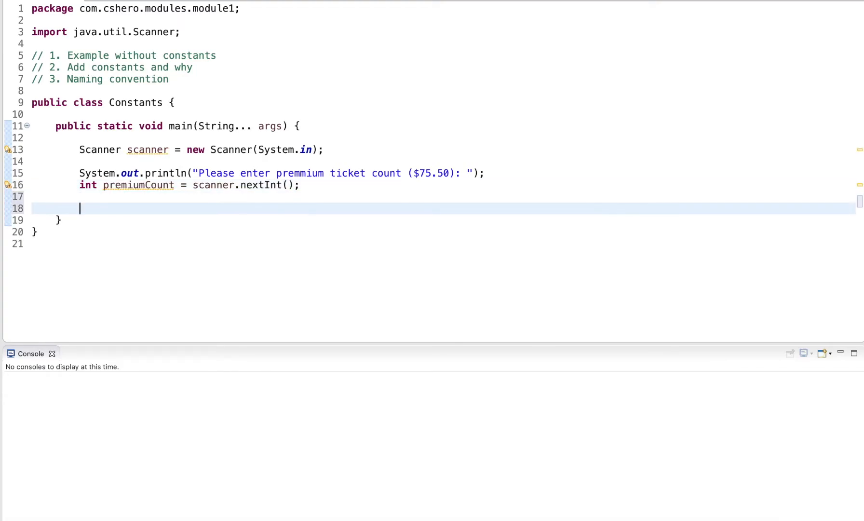
Step: Print the prompt for the regular ticket count ($50.99)
text(System.out.rpintln)
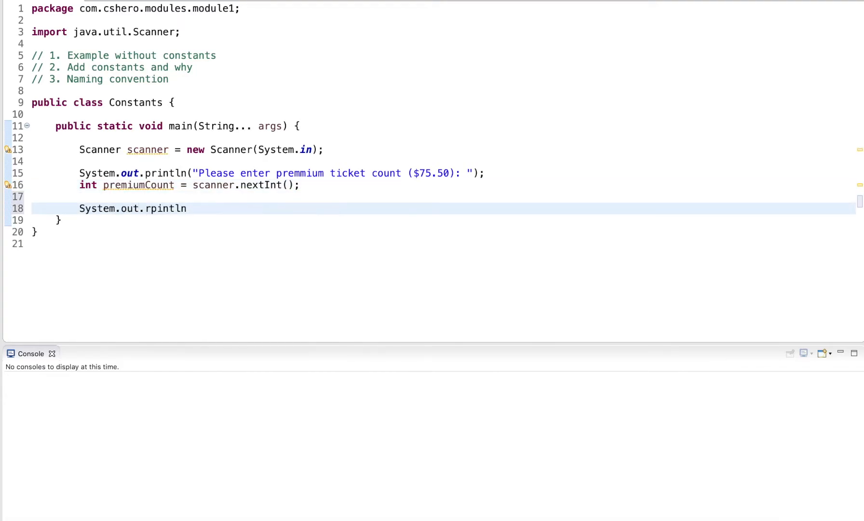
text(prin)
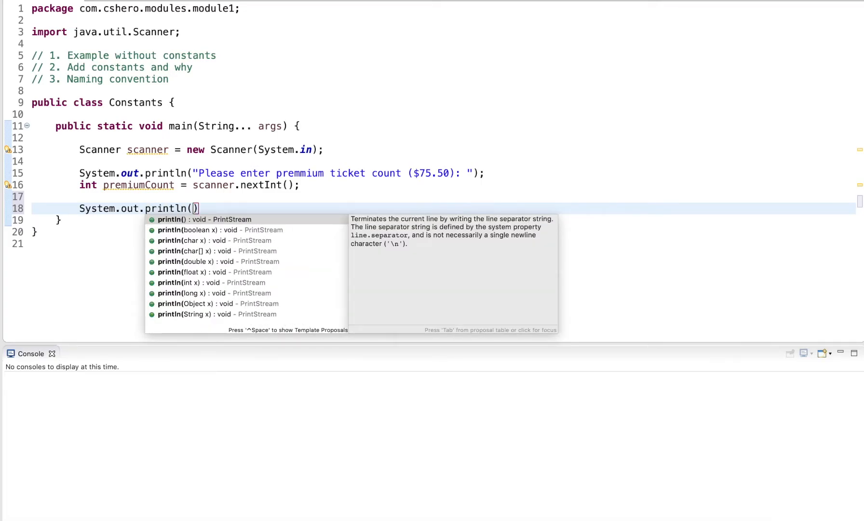
text("Please enter")
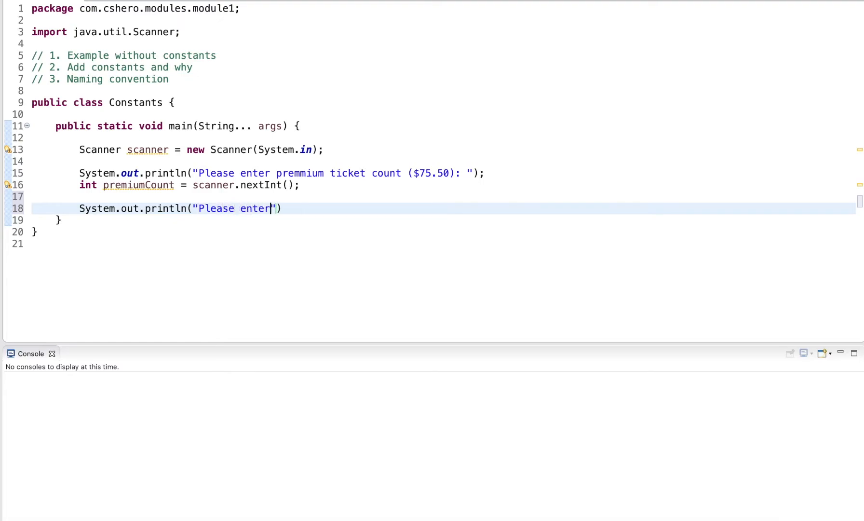
text(regular ticket count ($50)
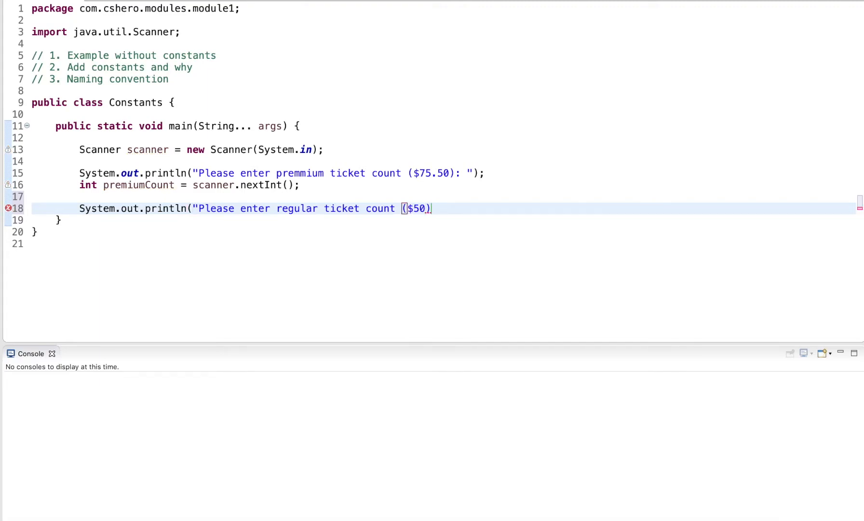
text(.99)
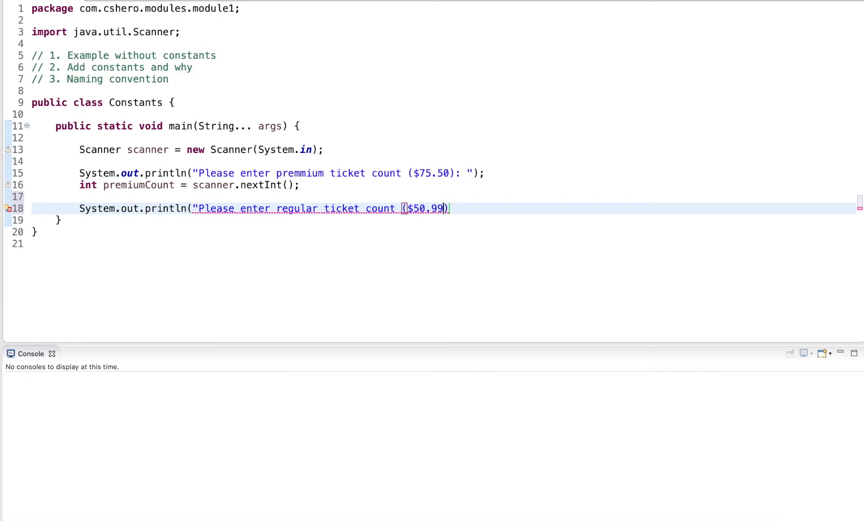
text(: ");)
text(int regular)
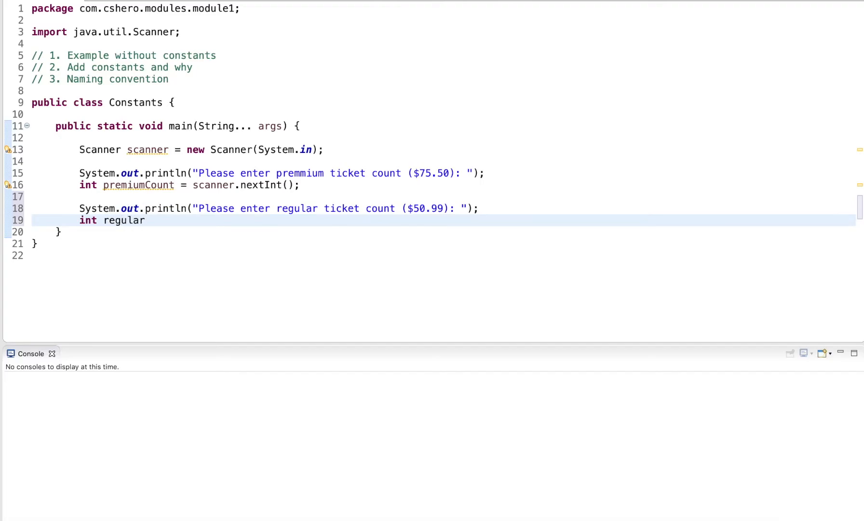
Step: Read the regular count into int regularCount with scanner.nextInt()
text(Count = scanner)
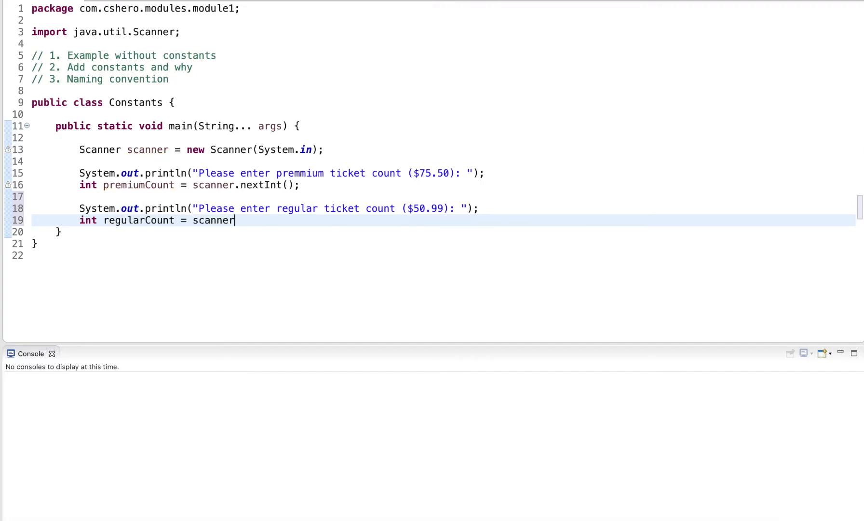
text(.nextInt();)
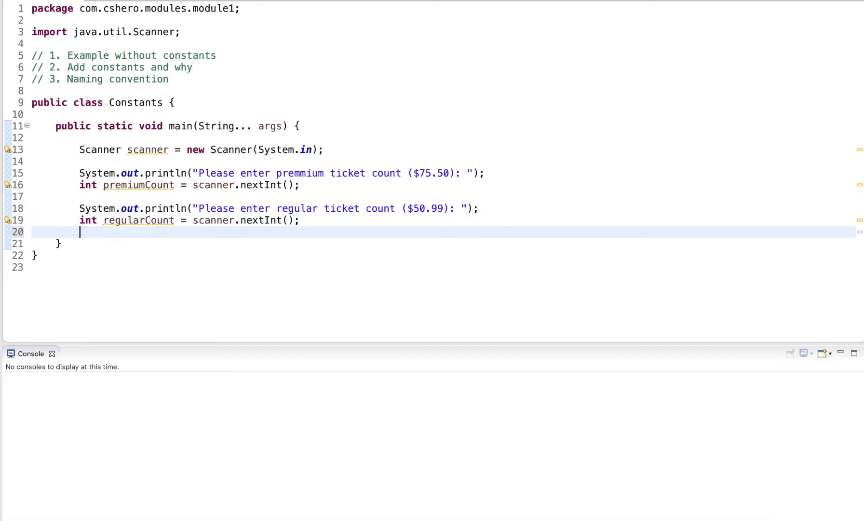
Step: Compute float premiumTotal = premiumCount * 75.50f
key(Return)
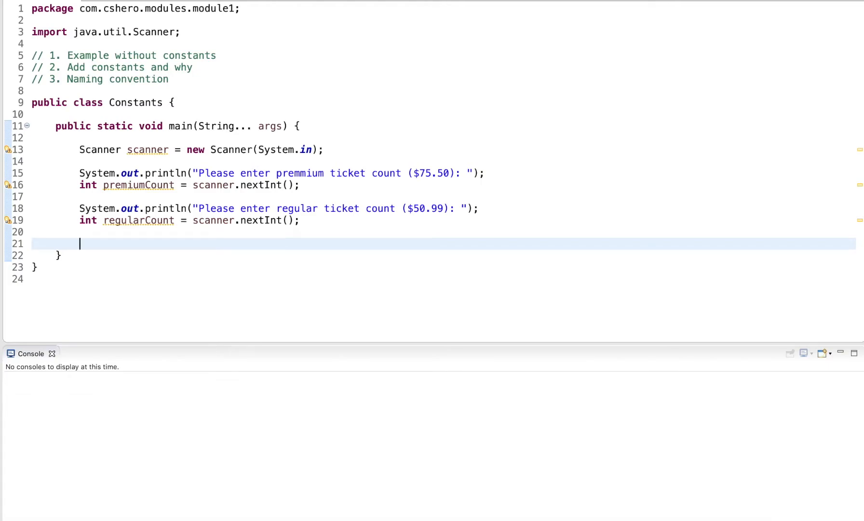
text(floa)
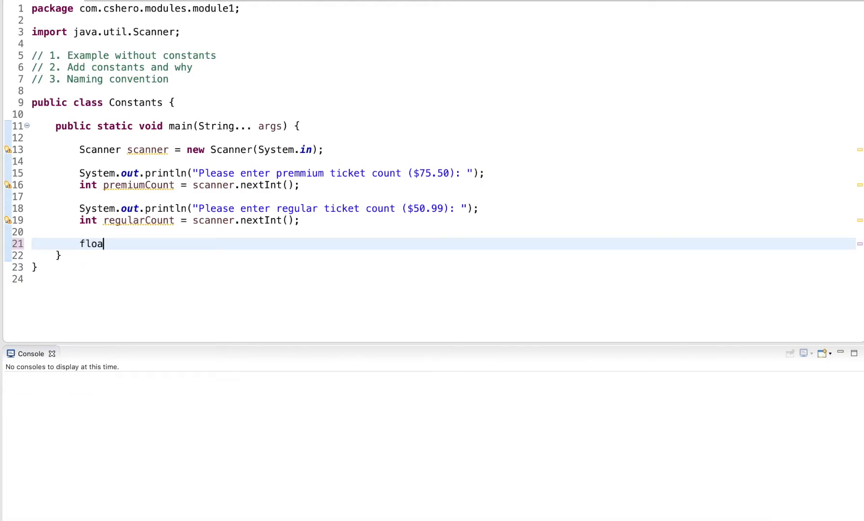
text(t premium)
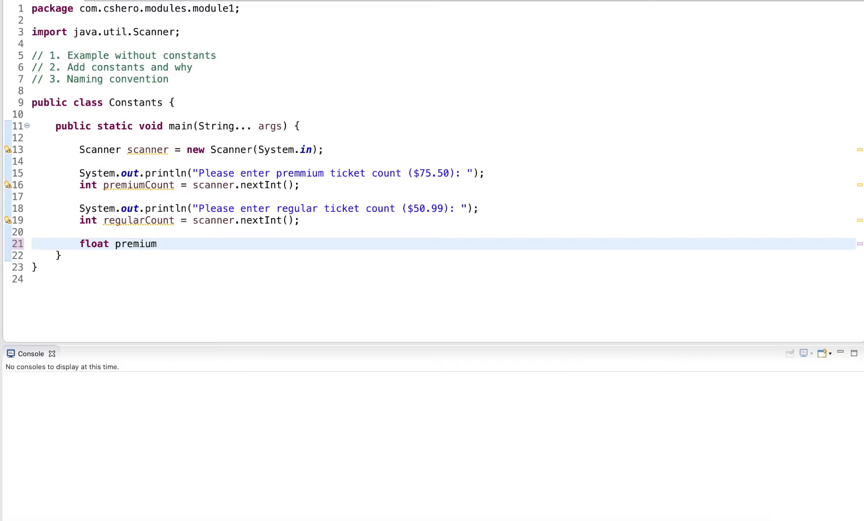
text(Total =)
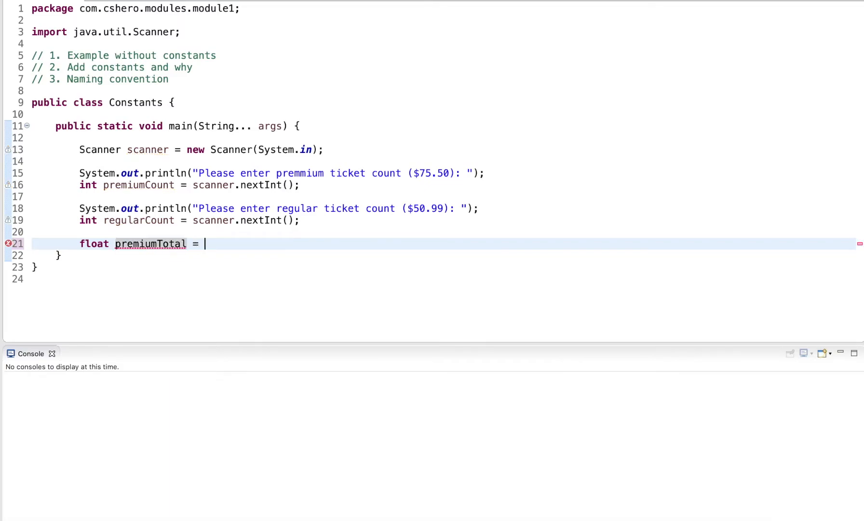
text(premiumCount)
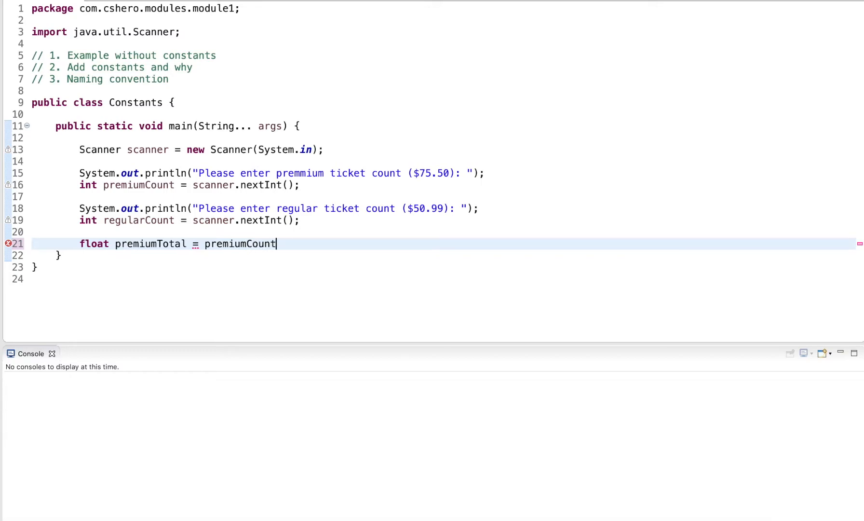
text(* 75)
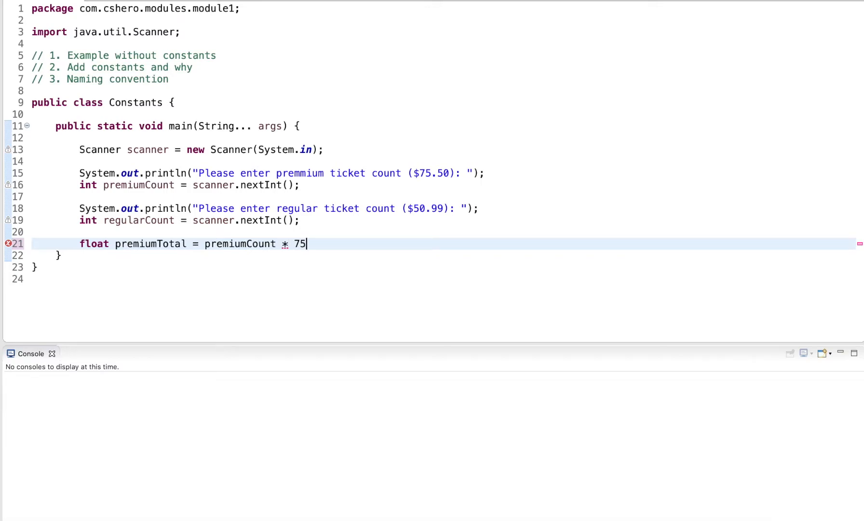
text(.50f)
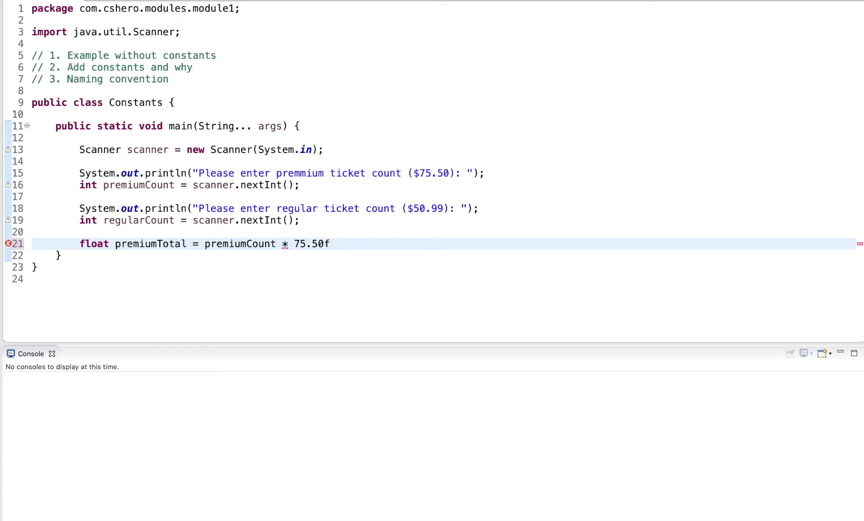
text(;)
text(float)
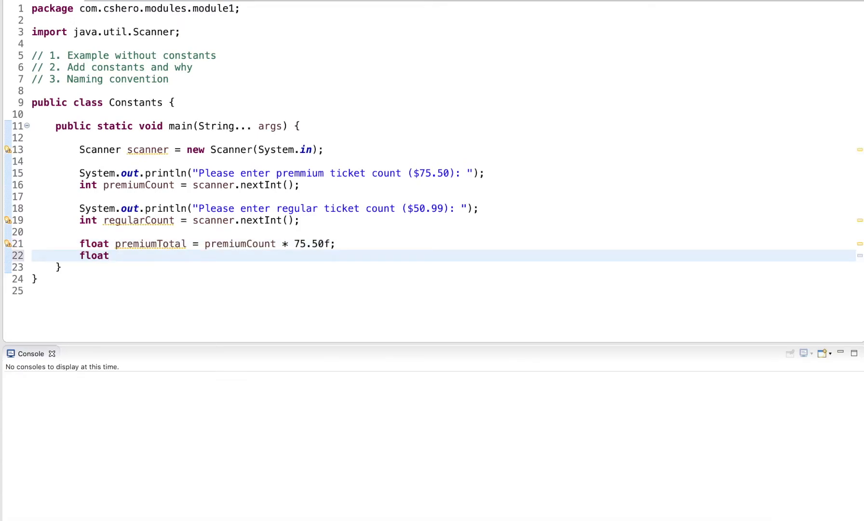
Step: Compute float regularTotal = regularCount * 50.99f
text(reg)
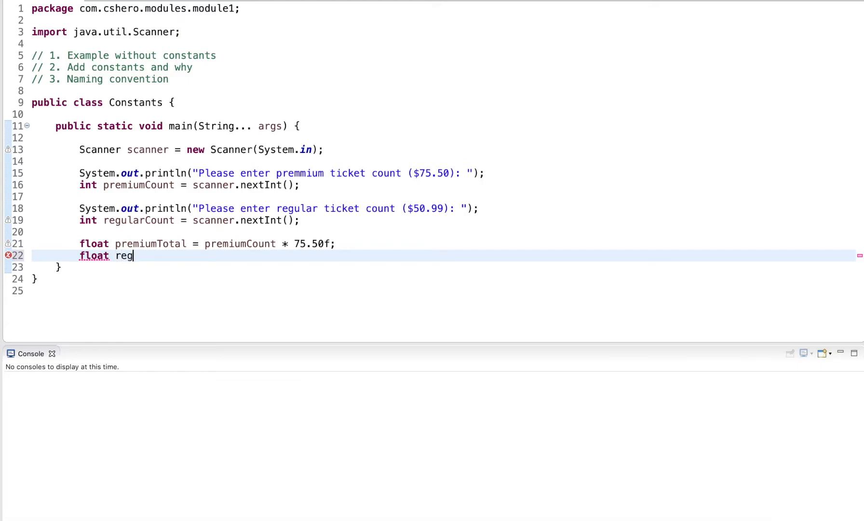
text(ularTotal = regularCount)
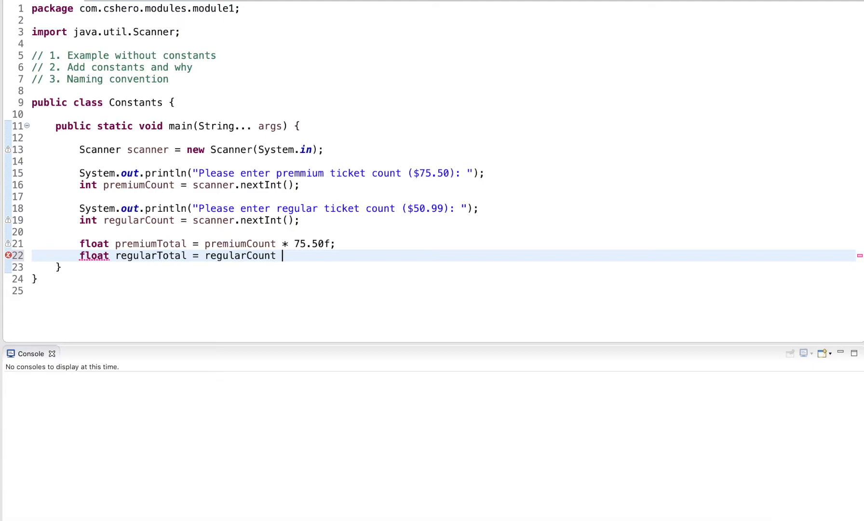
text(* 50.)
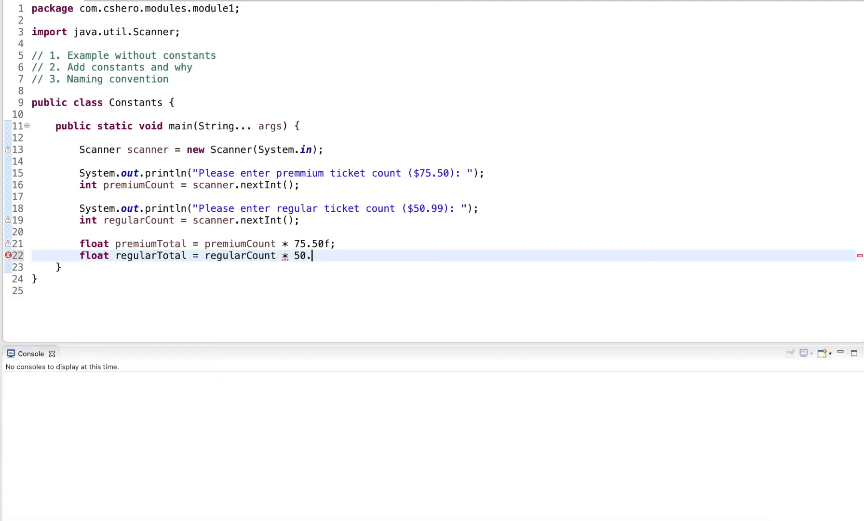
text(99f;)
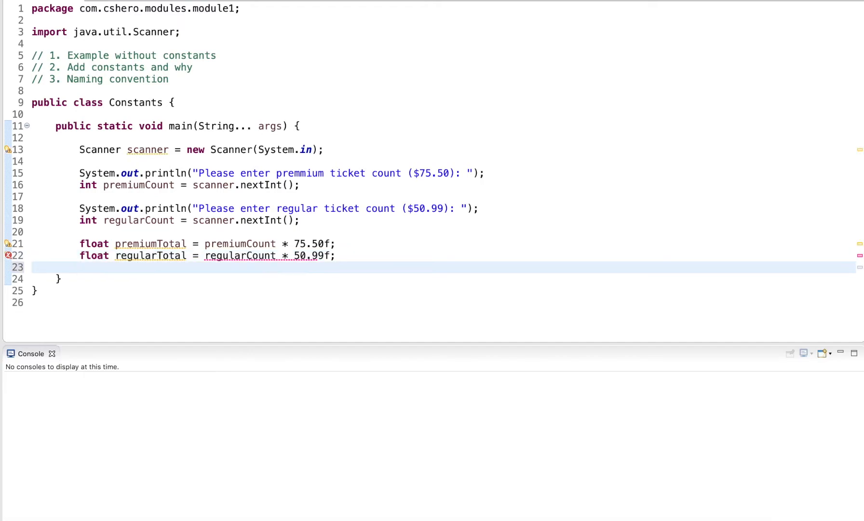
Step: Compute float total = premiumTotal * regularTotal and print "Total Price: $" + total
text(float total)
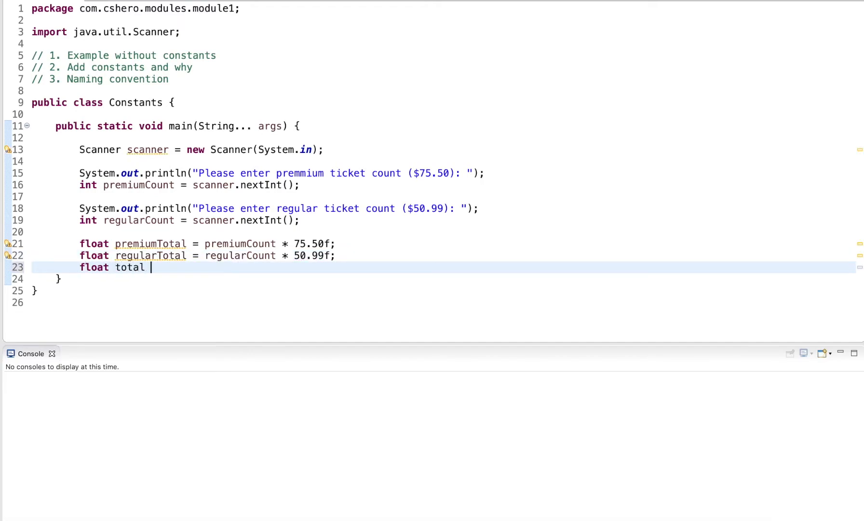
text(= premiumT)
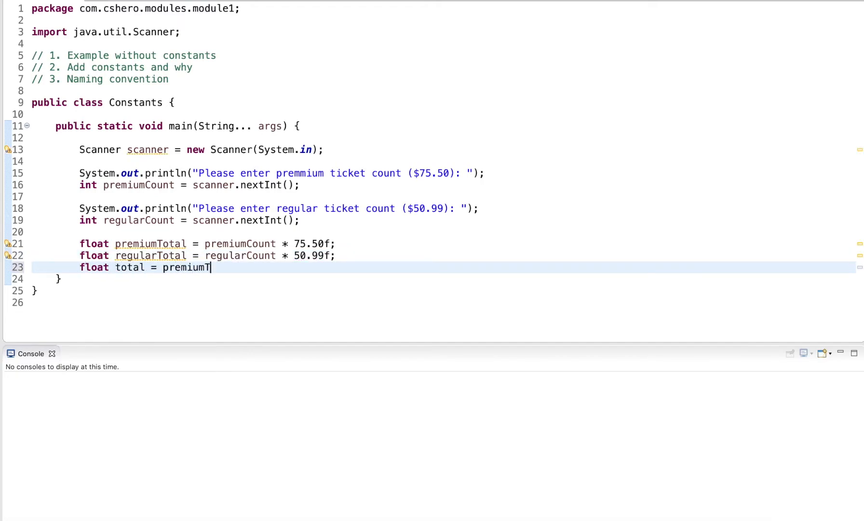
text(otal * regularTotal;)
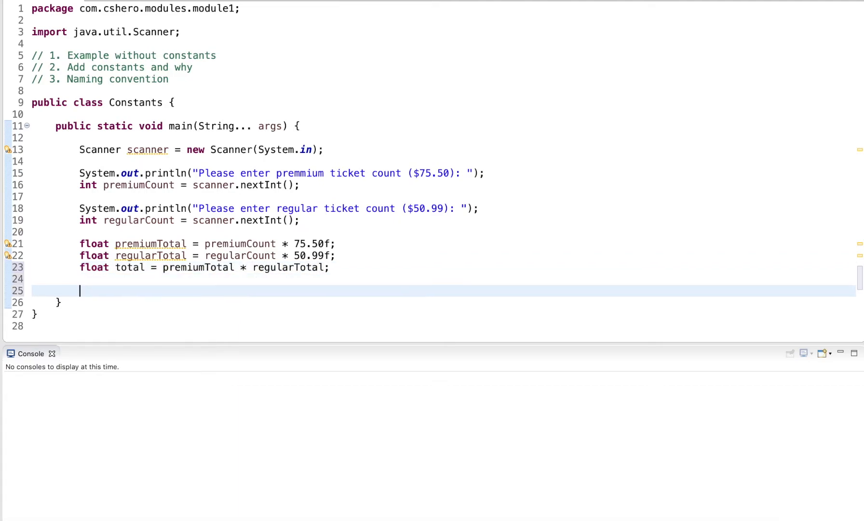
text(System.out.println(")
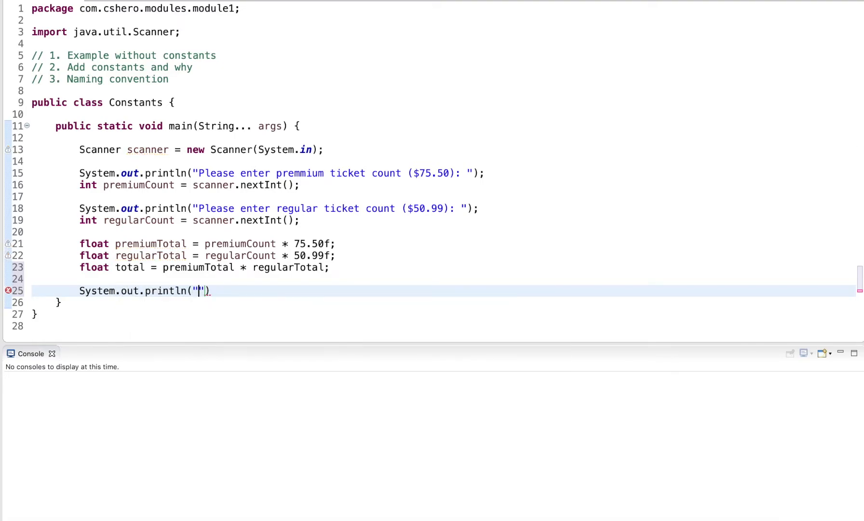
text(Total Price)
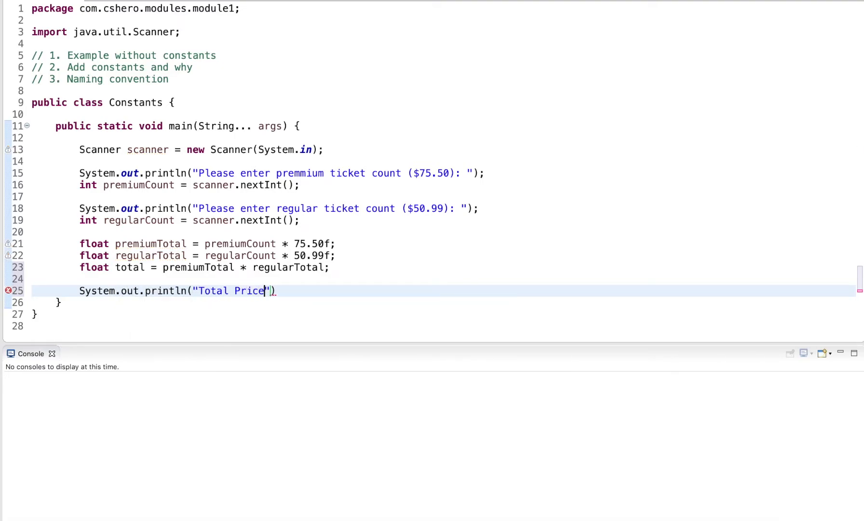
text(: $)
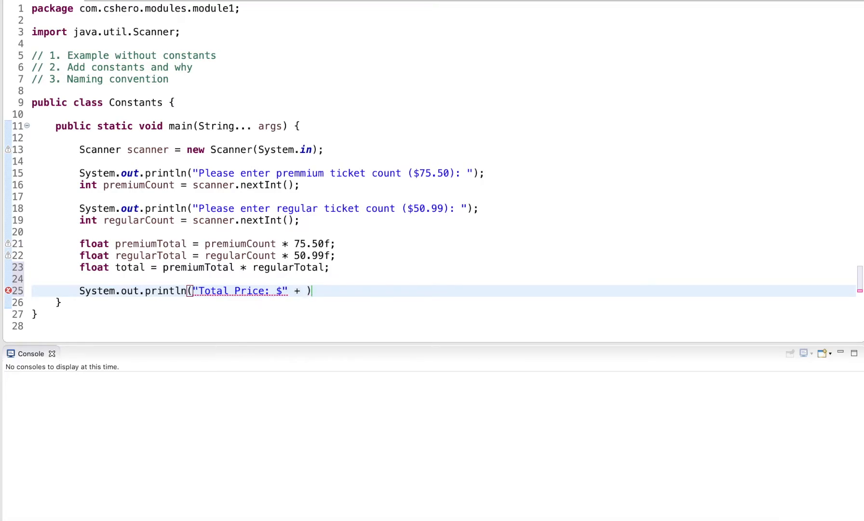
text(total;)
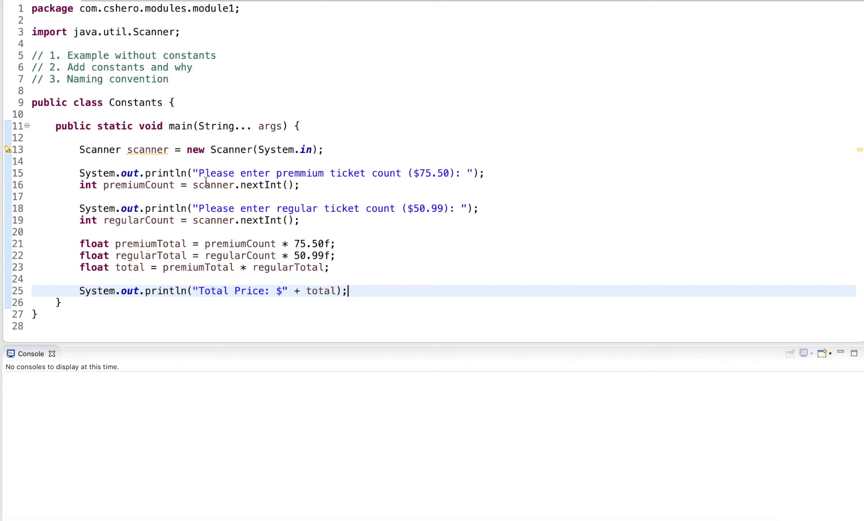
click(160, 149)
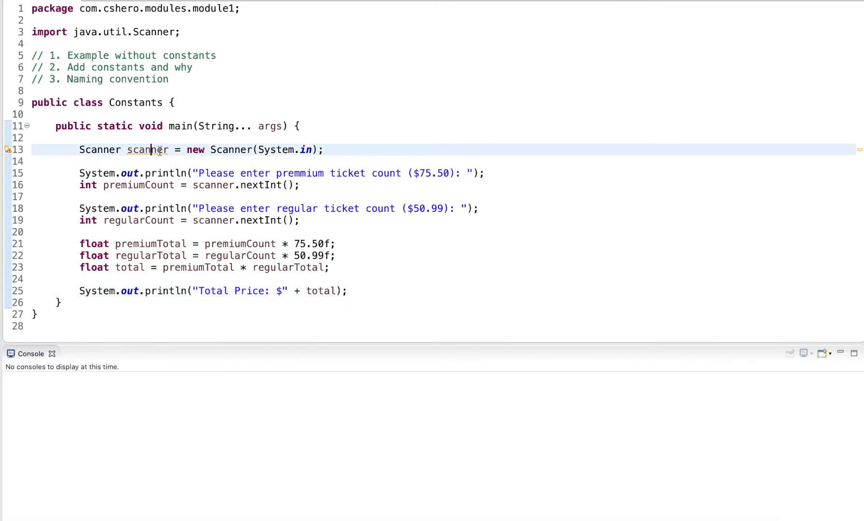
double_click(148, 150)
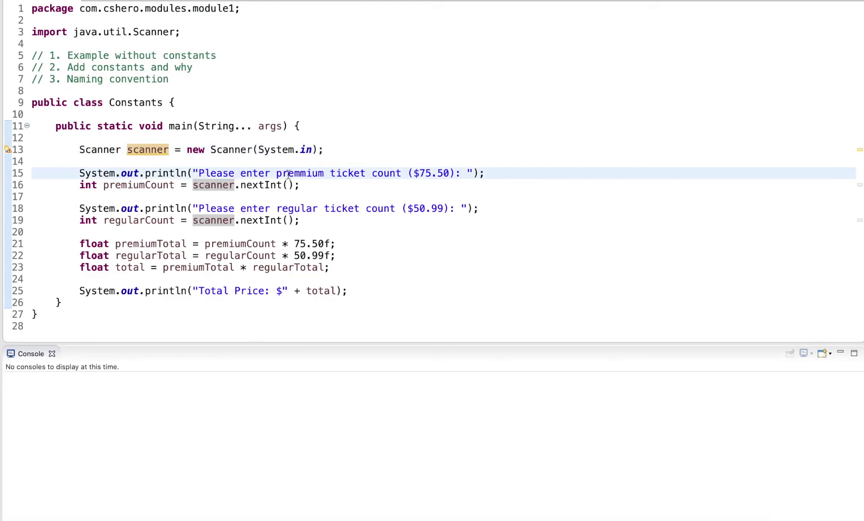
click(203, 184)
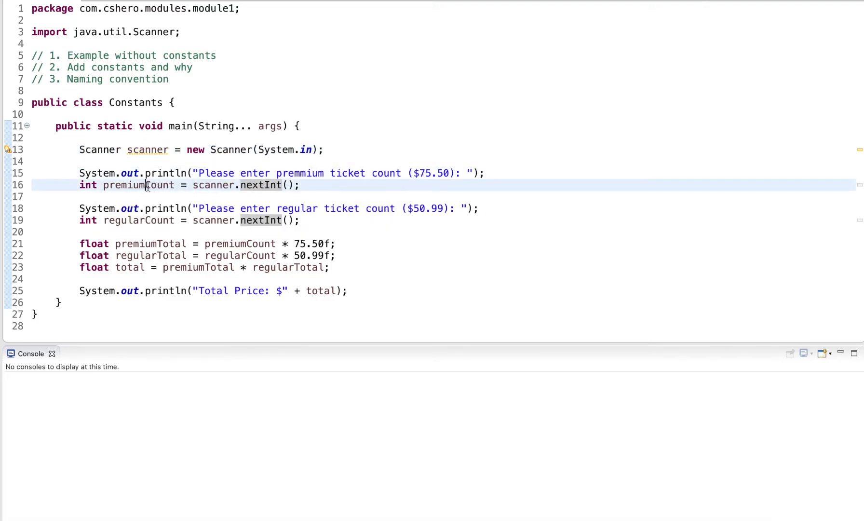
double_click(138, 184)
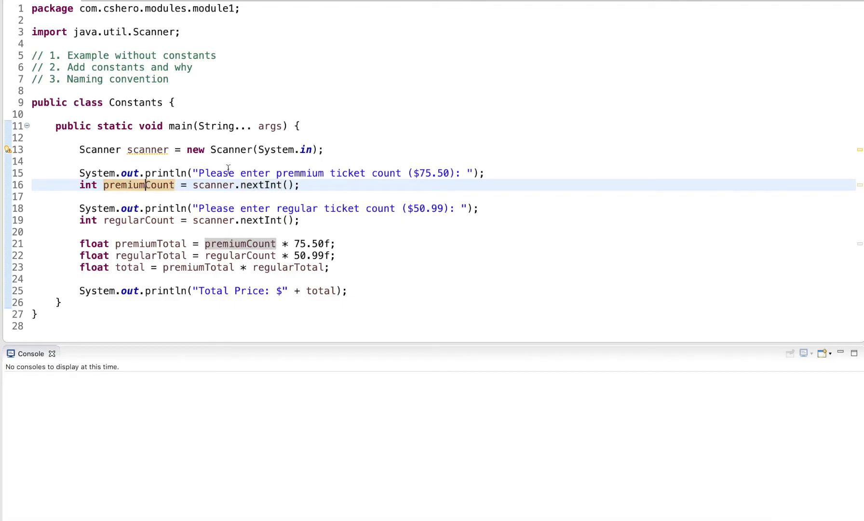
click(234, 208)
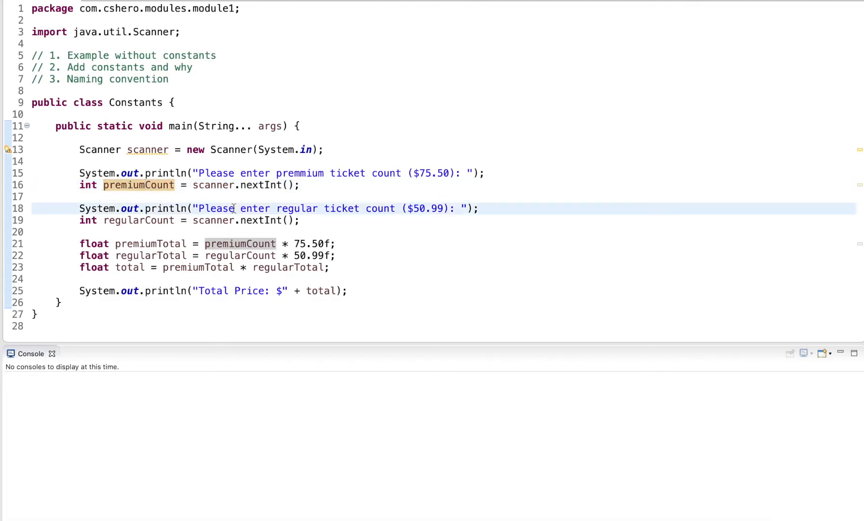
click(160, 220)
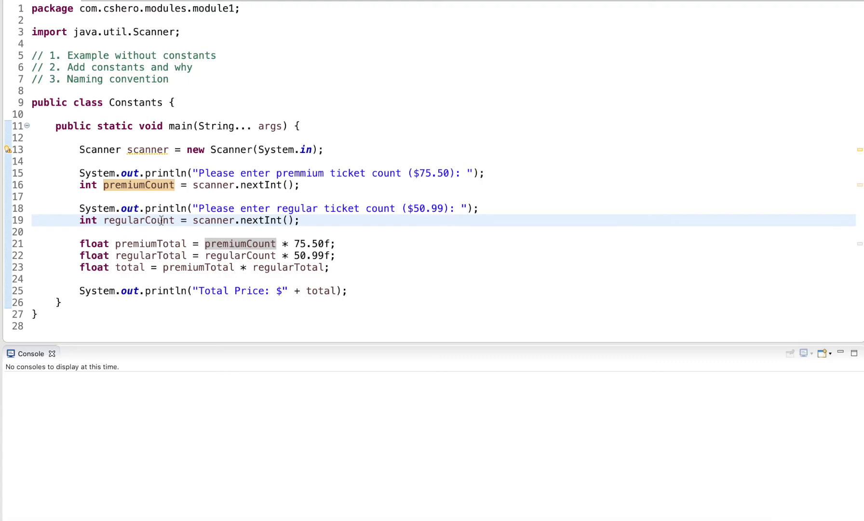
mouse_move(139, 220)
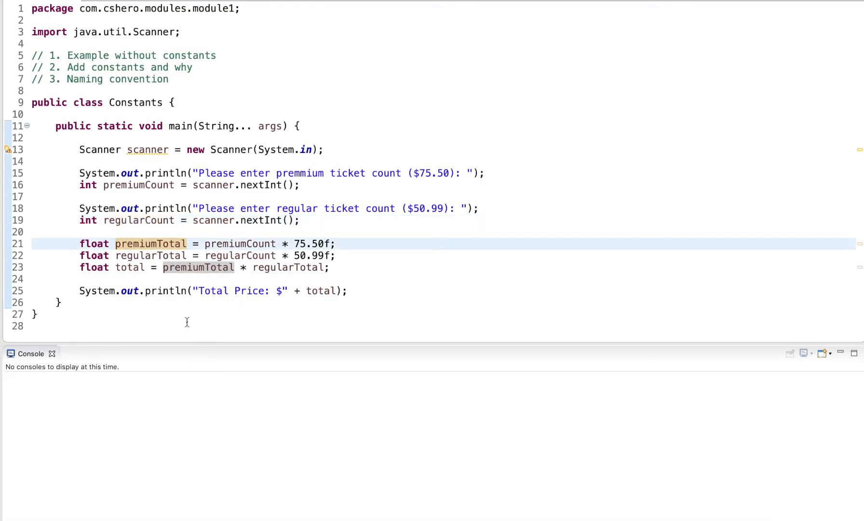
mouse_move(240, 244)
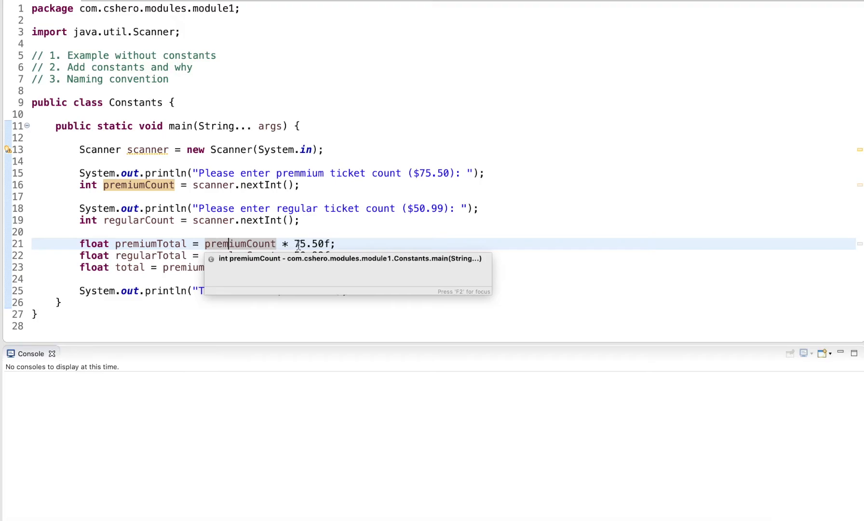
mouse_move(150, 256)
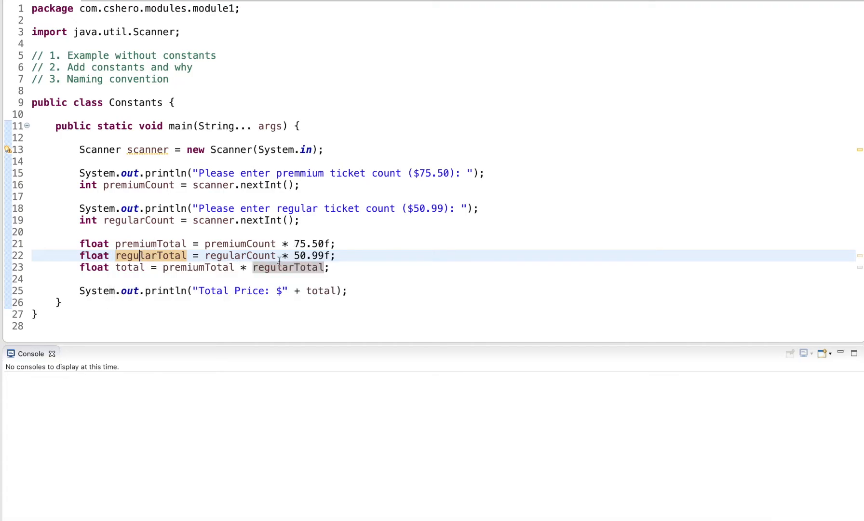
mouse_move(131, 267)
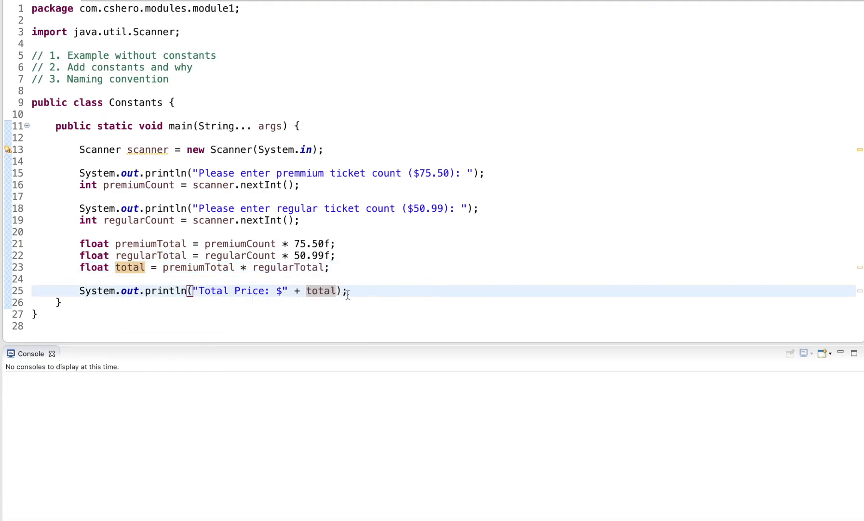
click(330, 267)
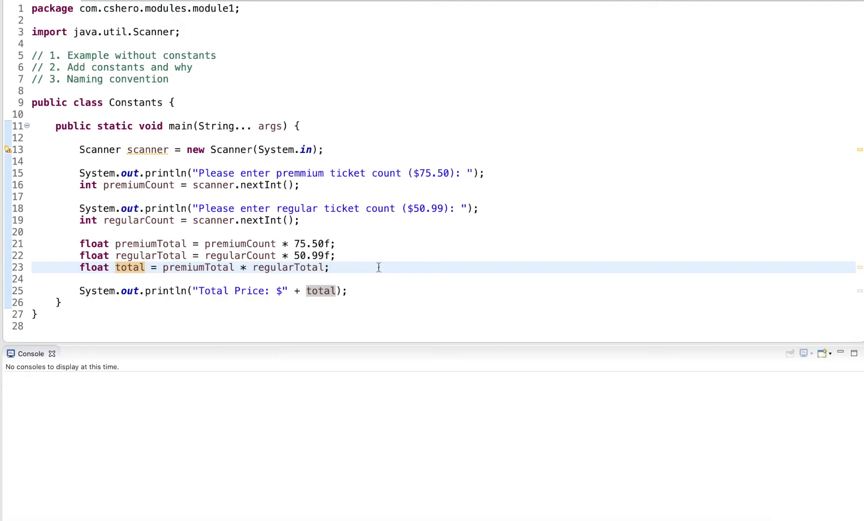
mouse_move(396, 220)
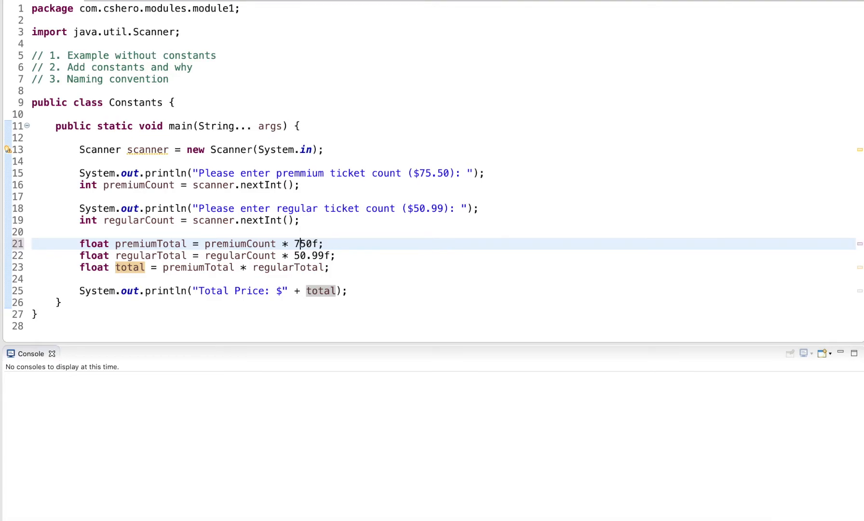
text(.5)
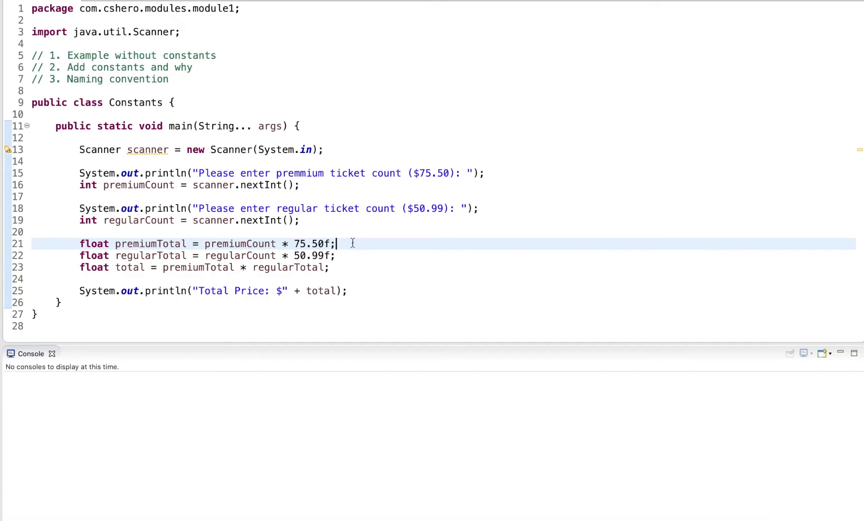
mouse_move(350, 215)
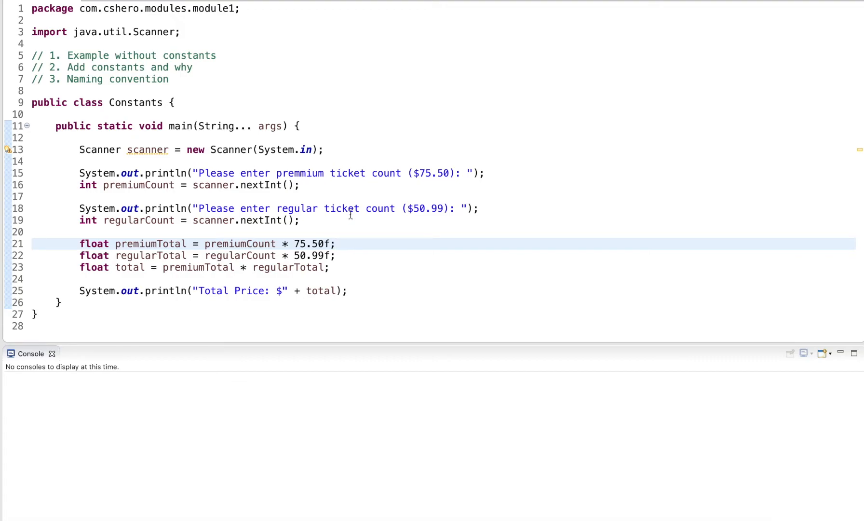
mouse_move(390, 184)
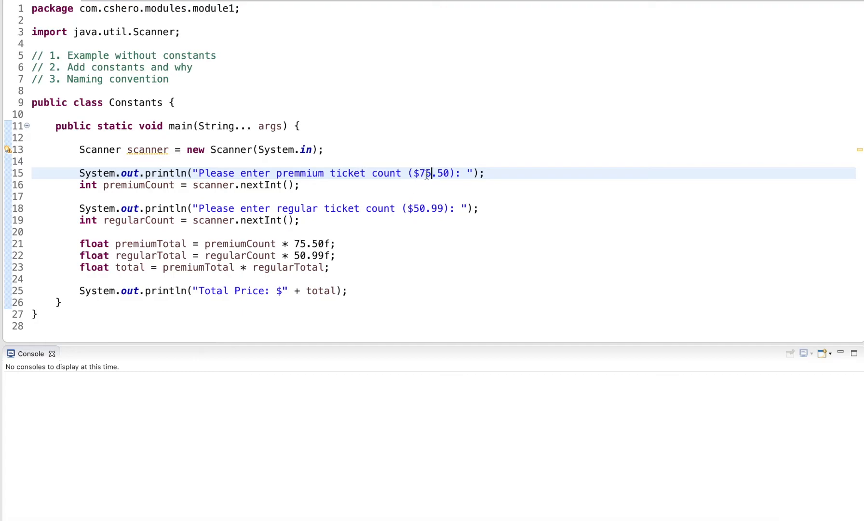
mouse_move(325, 296)
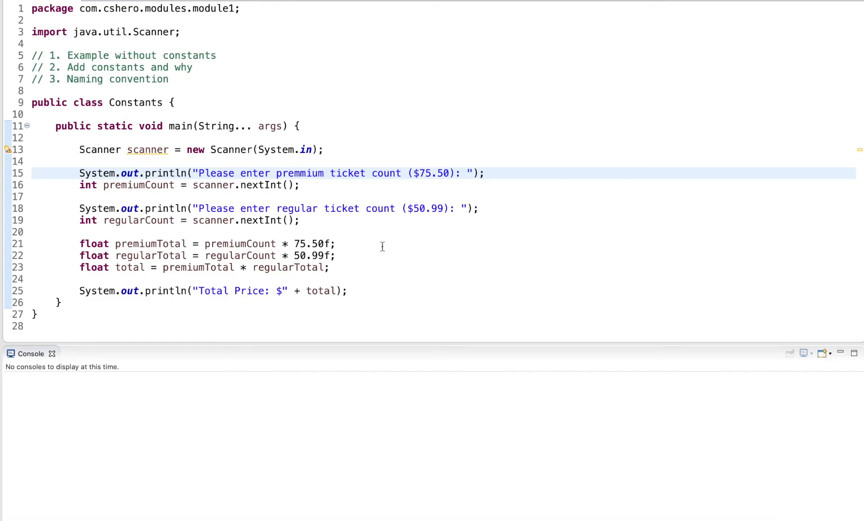
click(424, 172)
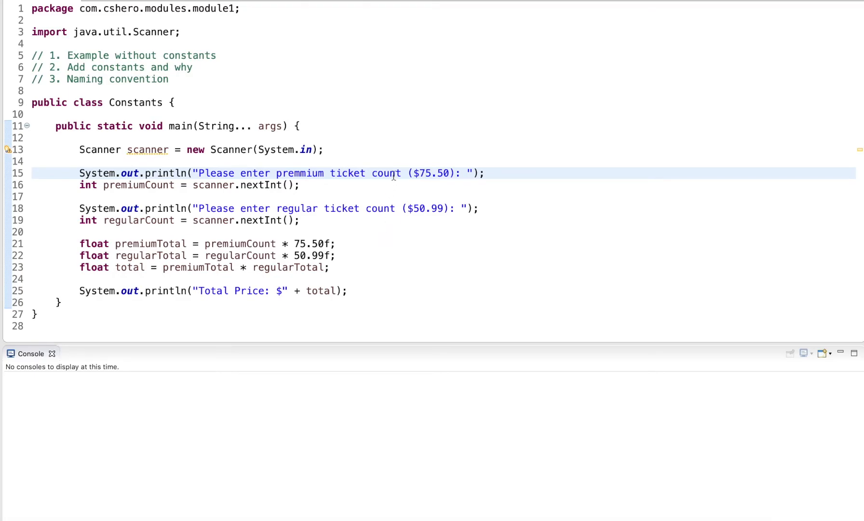
key(Enter)
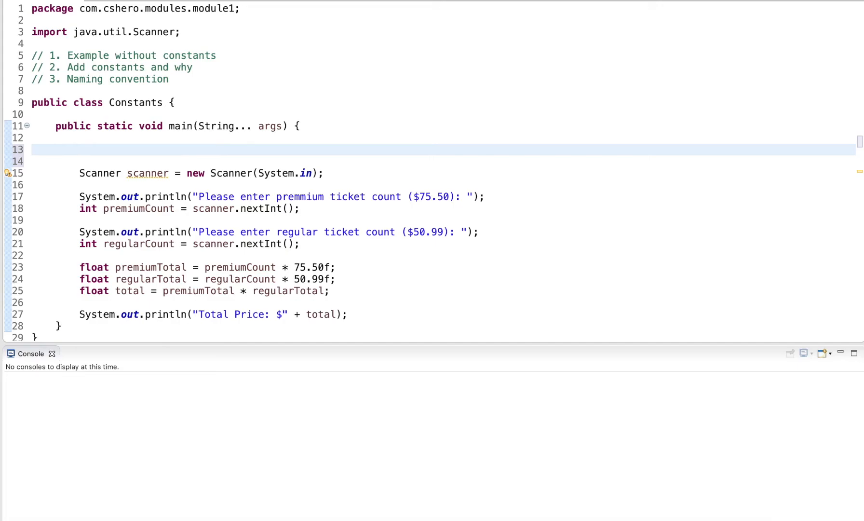
Step: Declare final float PREMIUM_TICKET_PRICE = 75.50f at the top of main
text(final)
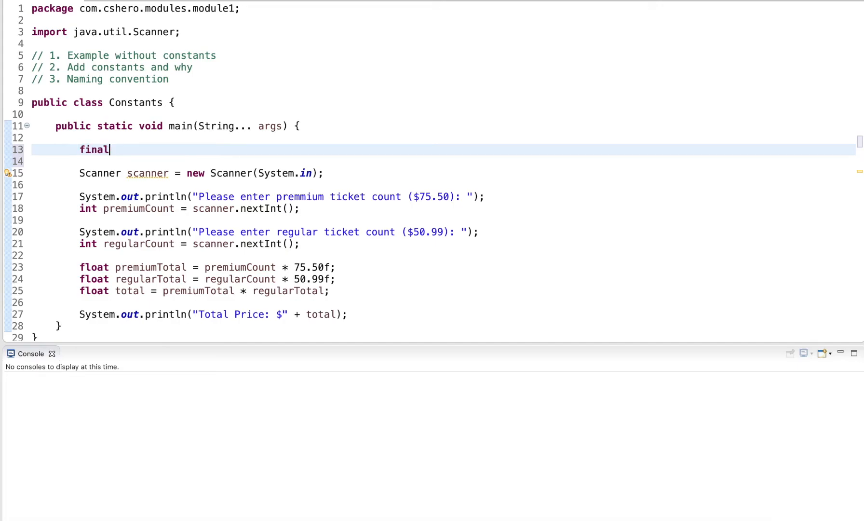
text(float)
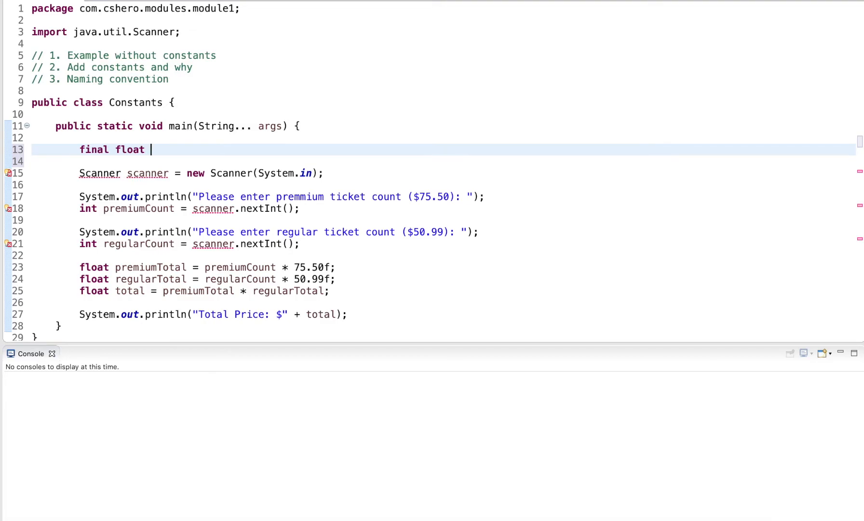
mouse_move(335, 110)
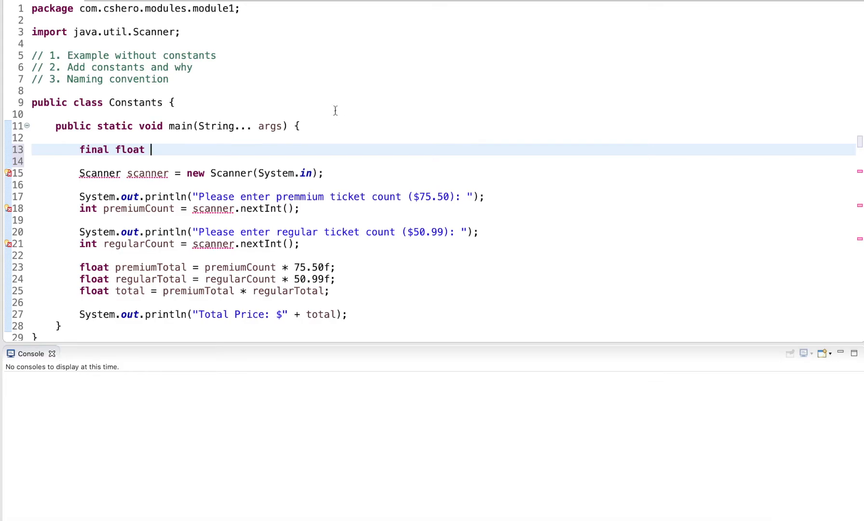
text(PRE)
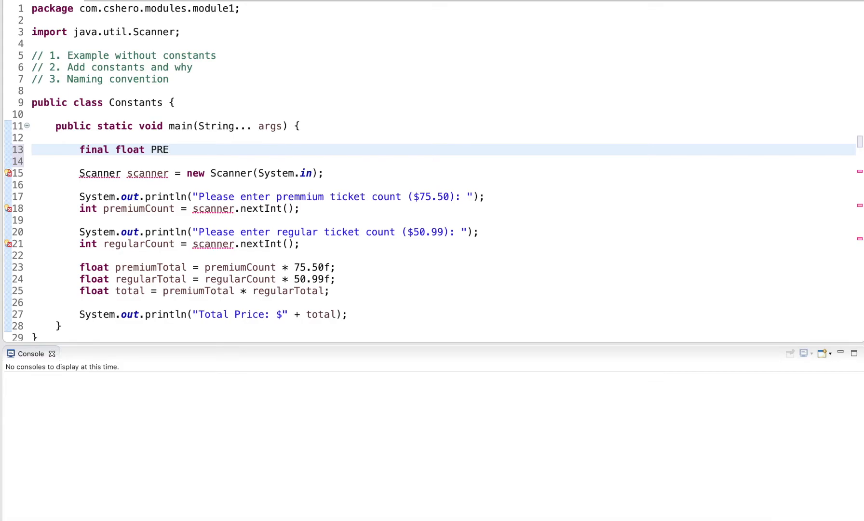
text(MIUM_TI)
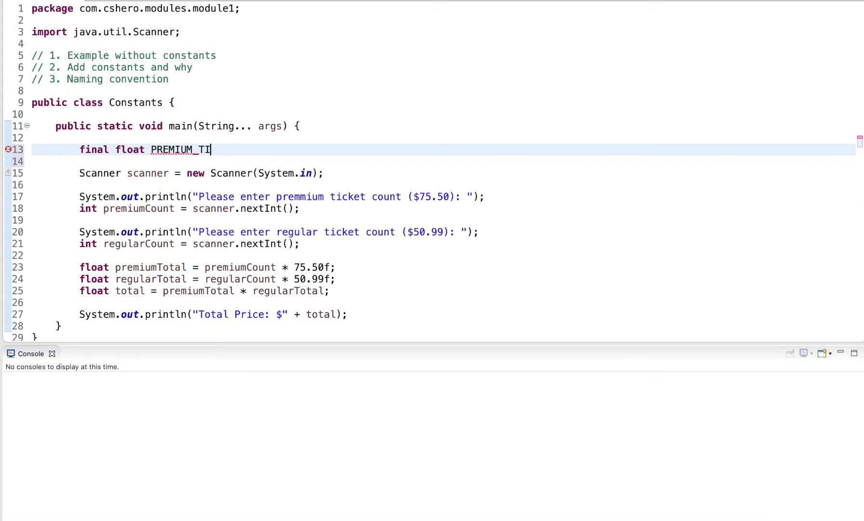
text(CKET_PRICE =)
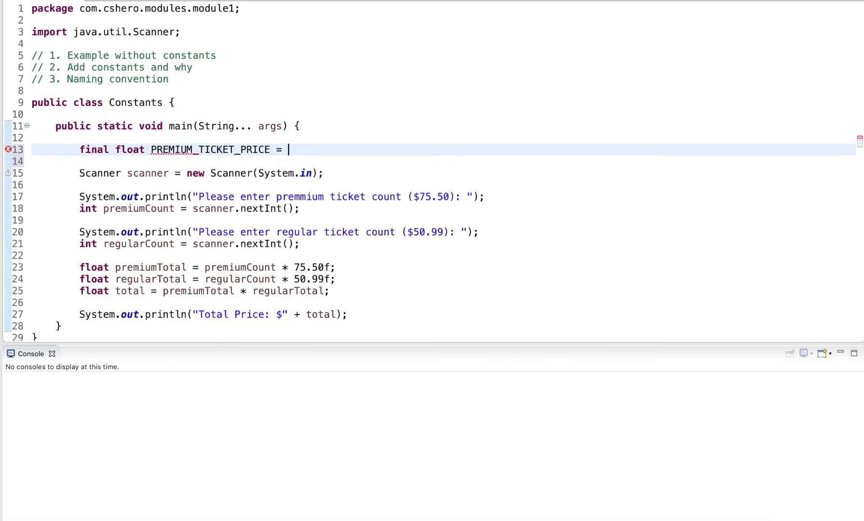
text(75.5)
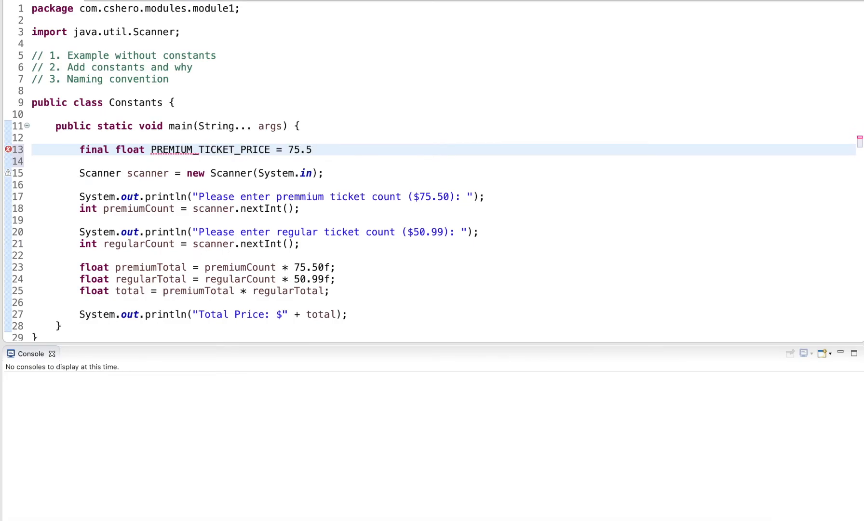
text(0f;)
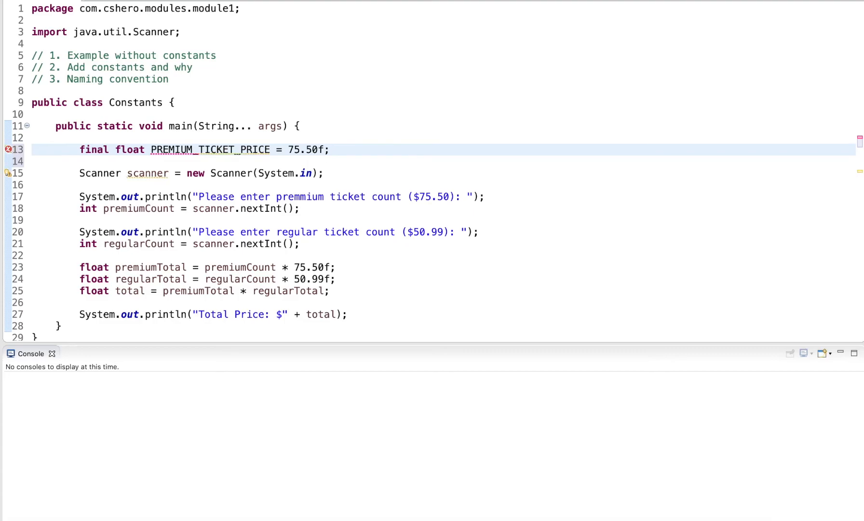
Step: Declare final float REGULAR_TICKET_PRICE = 50.99f on the next line
key(enter)
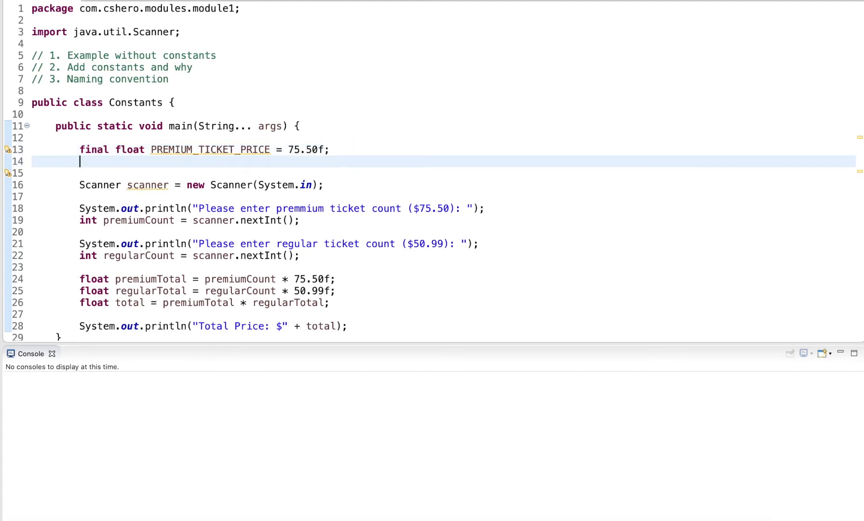
text(final f)
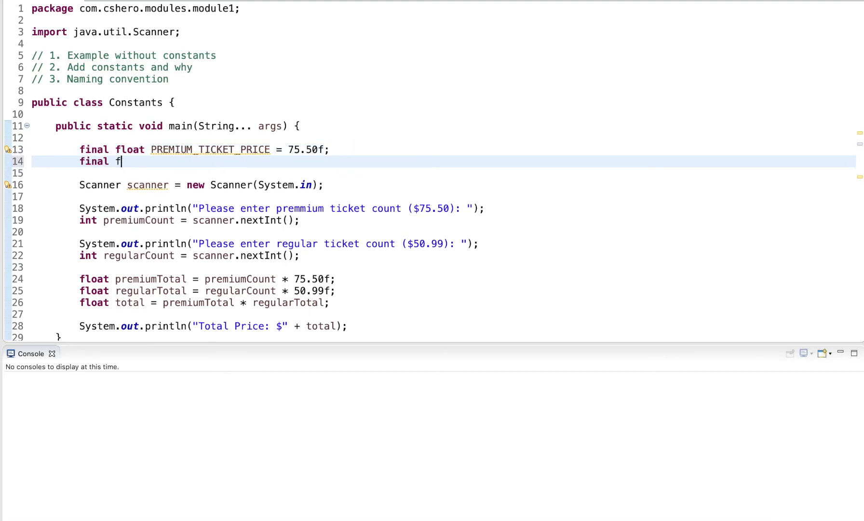
text(loat PREIM)
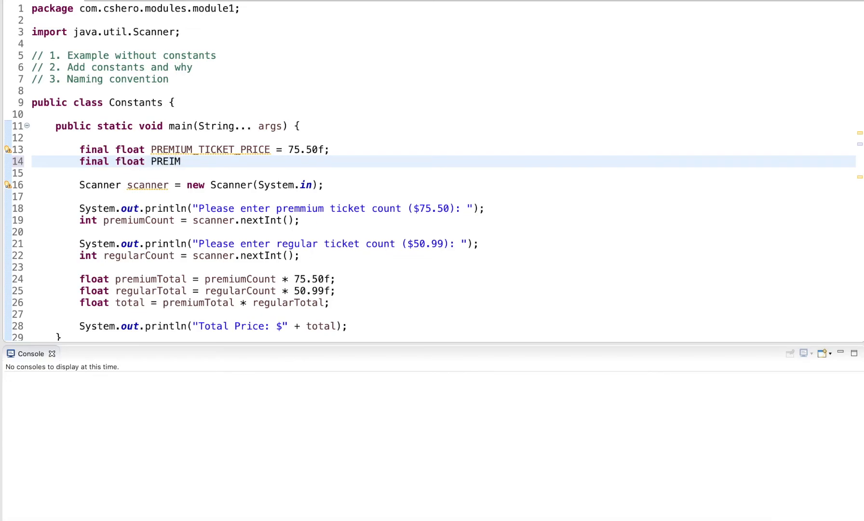
text(REGULAR_TICKET_PRICE =)
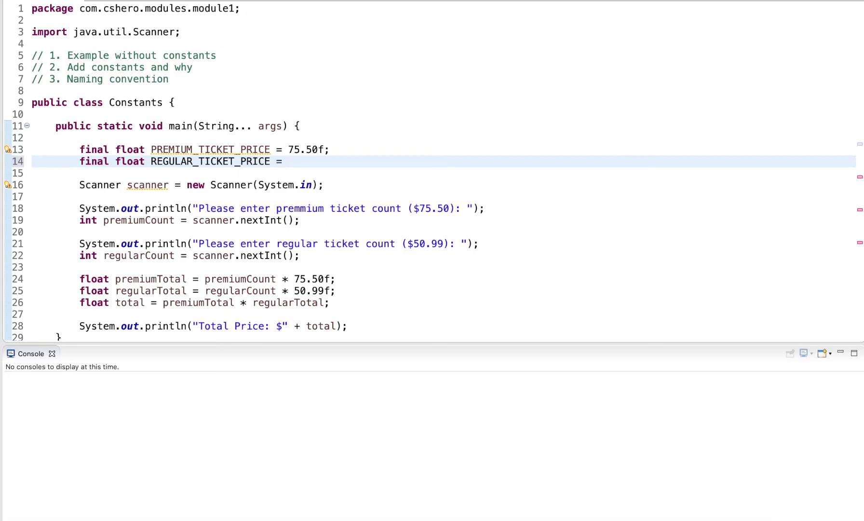
text(50.99f;)
click(282, 208)
text(" + )
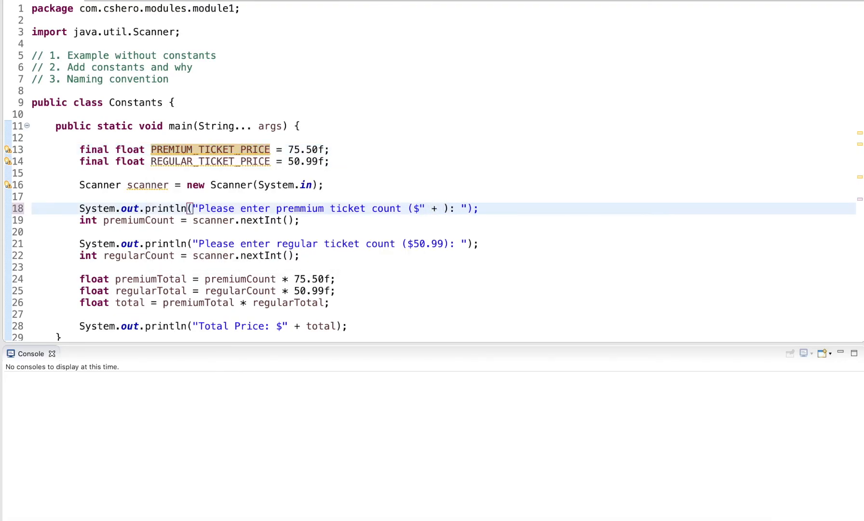
Step: Concatenate PREMIUM_TICKET_PRICE and REGULAR_TICKET_PRICE into the two prompt strings
text(PREMIUM_TICKET_PRICE + "")
click(279, 243)
text(" + )
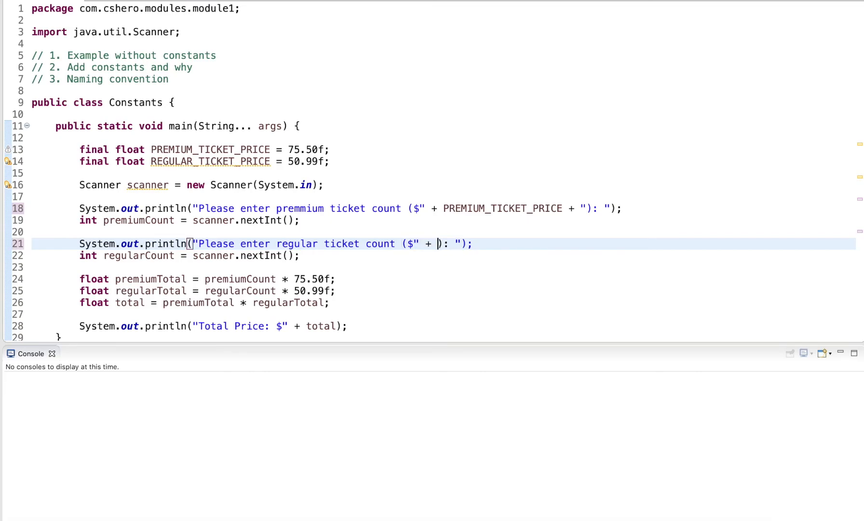
text(REGULAR_TI)
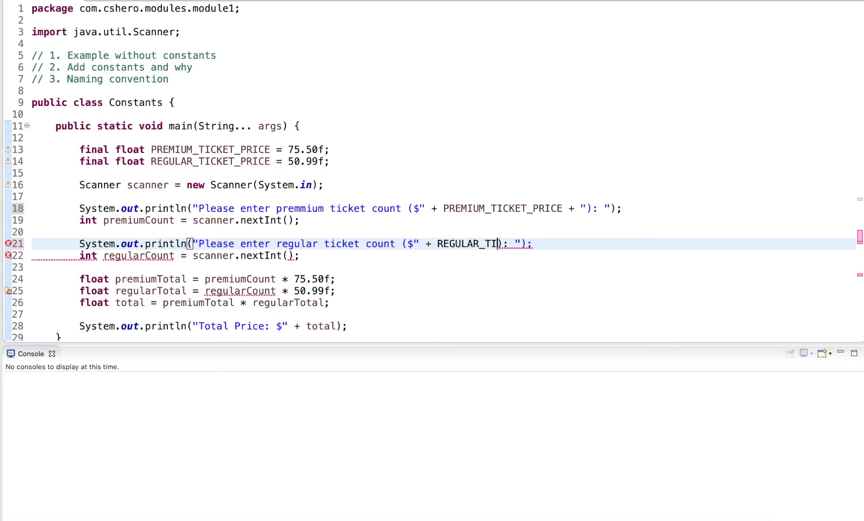
text(CKET_PRICE)
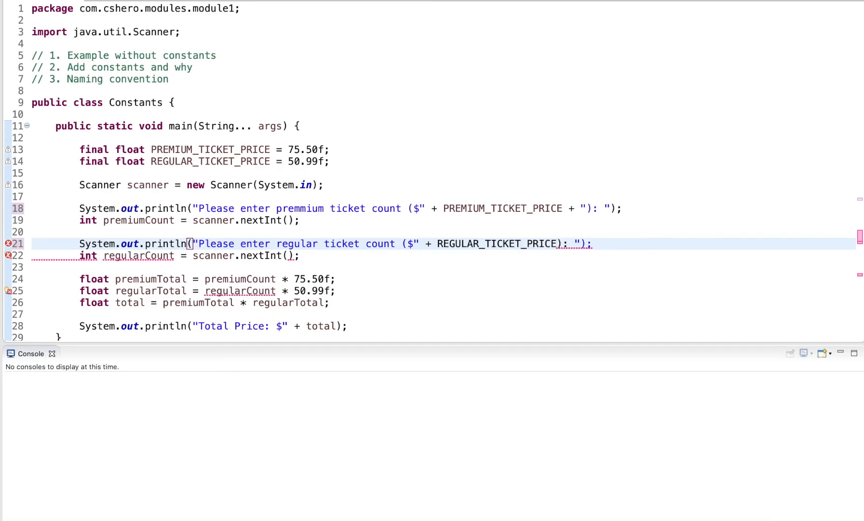
text(+ "")
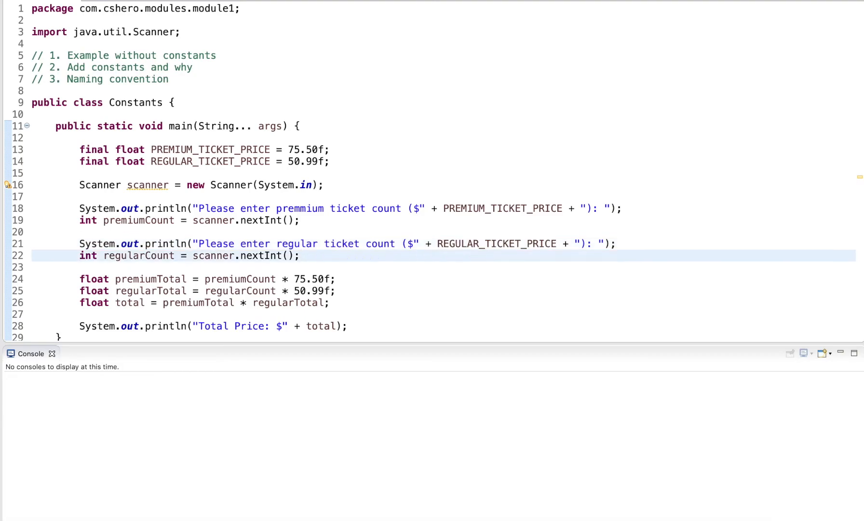
Step: Replace the literal prices in premiumTotal and regularTotal with the two constants
double_click(311, 279)
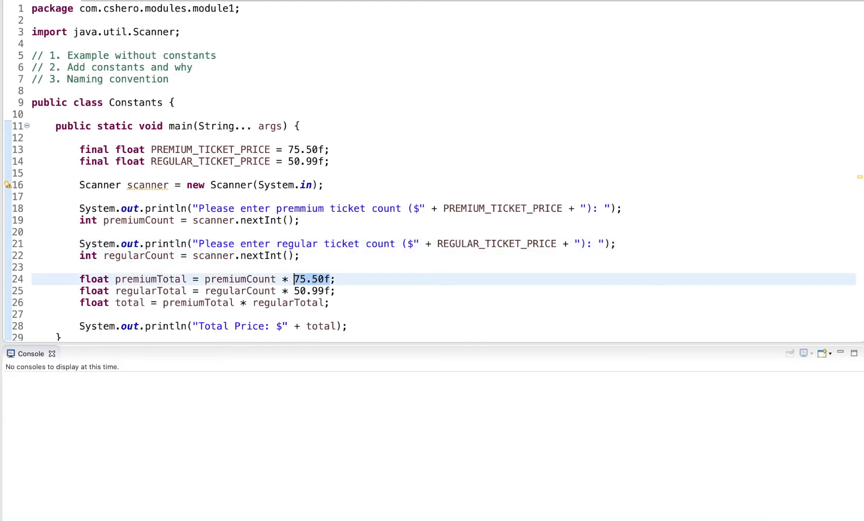
text(PREMIUM_TICKET_PRICE)
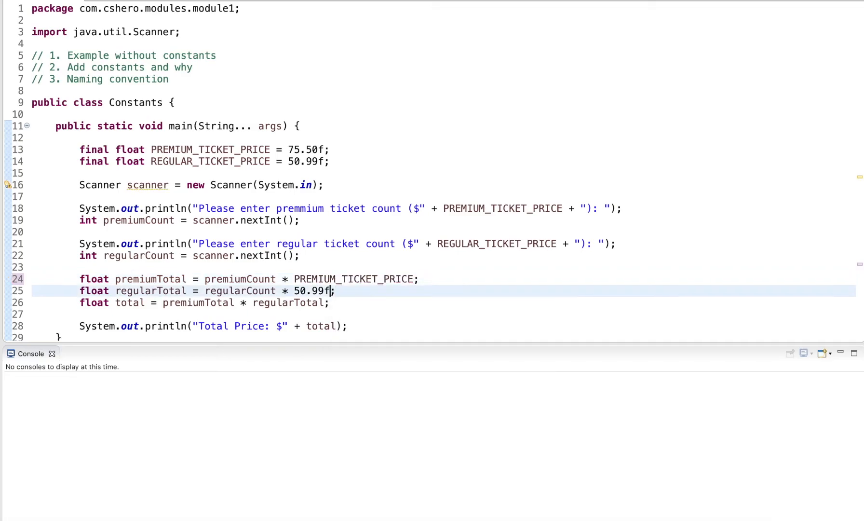
text(REGULAR)
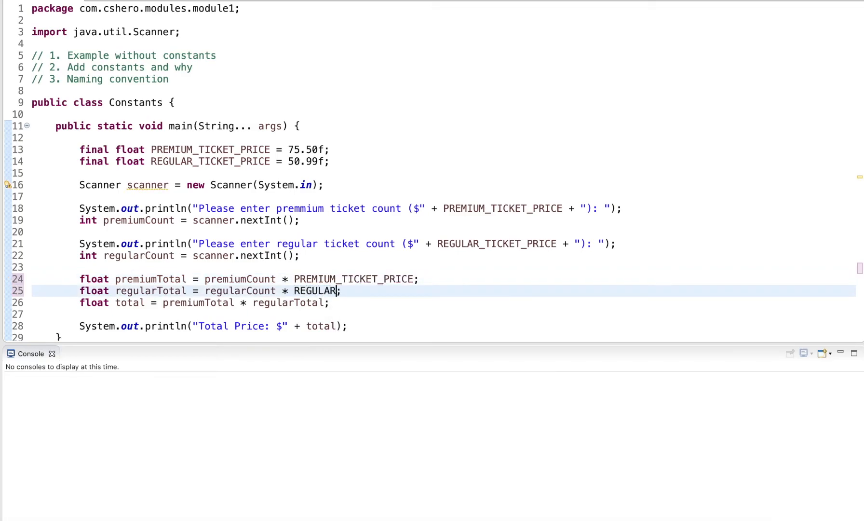
text(_TICKET_PRICE)
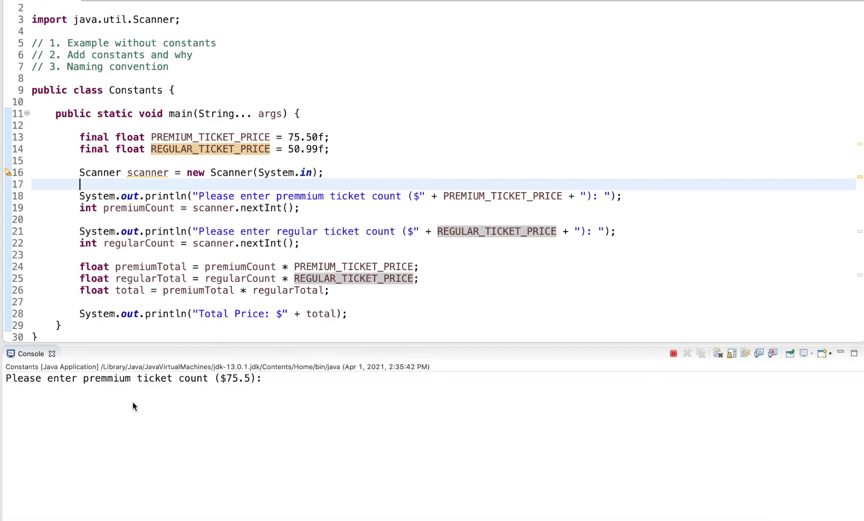
mouse_move(225, 403)
text(3)
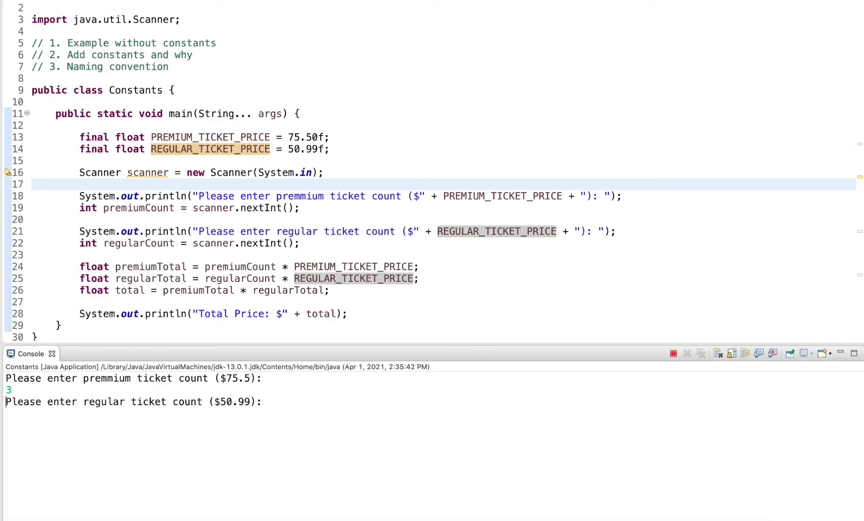
Step: Enter 2 regular tickets in the Console to get Total Price: $23098.47
text(2)
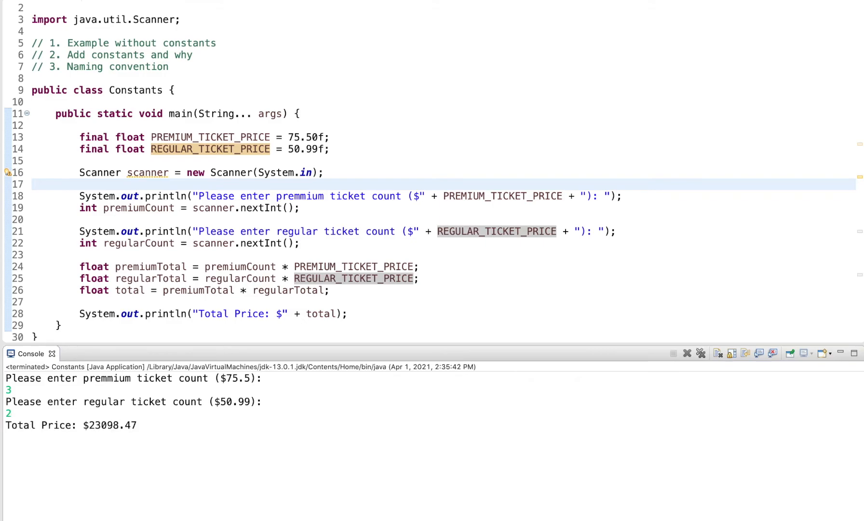
mouse_move(142, 426)
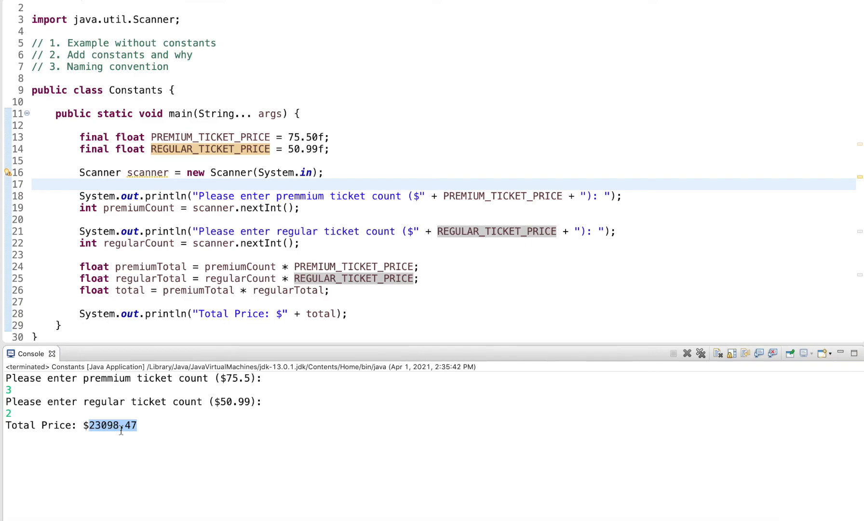
mouse_move(248, 291)
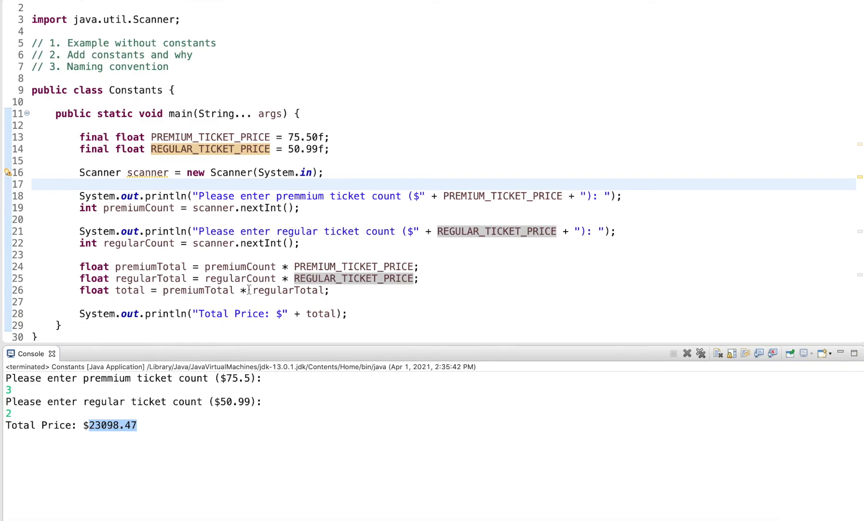
Step: Change total to premiumTotal + regularTotal and rerun as Java Application, giving $328.48
text(+)
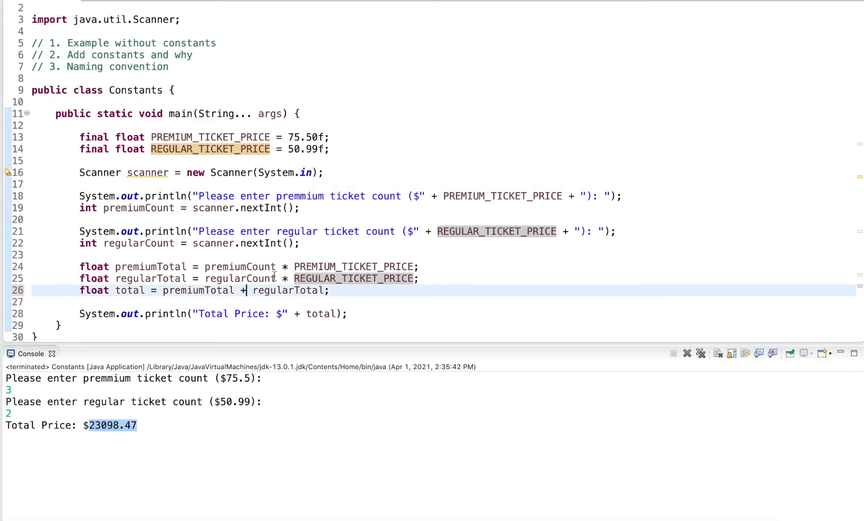
right_click(254, 290)
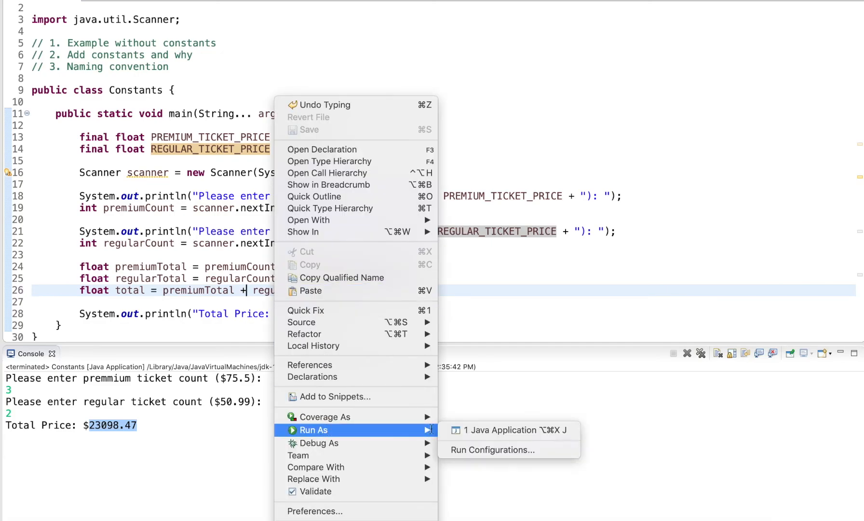
click(501, 430)
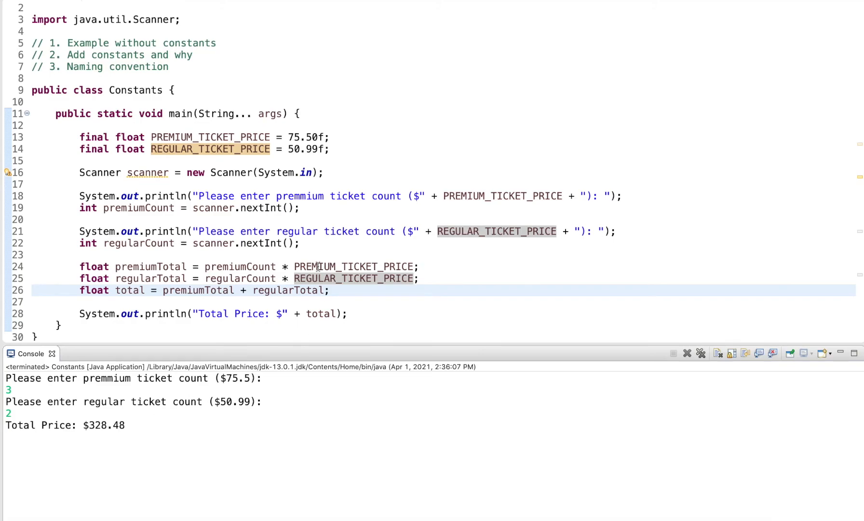
click(300, 137)
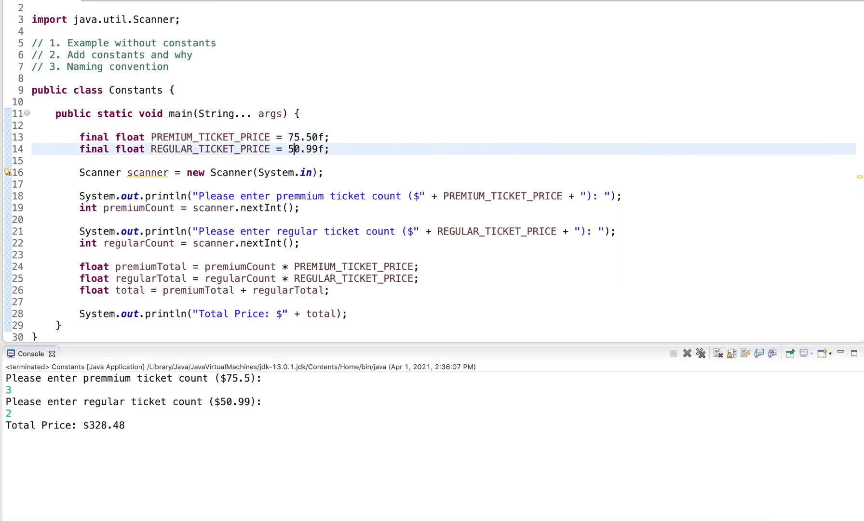
Step: Change the constants to 65.50f and 25.99f and rerun with 3 and 2 tickets for $248.48
key(Backspace)
text(6)
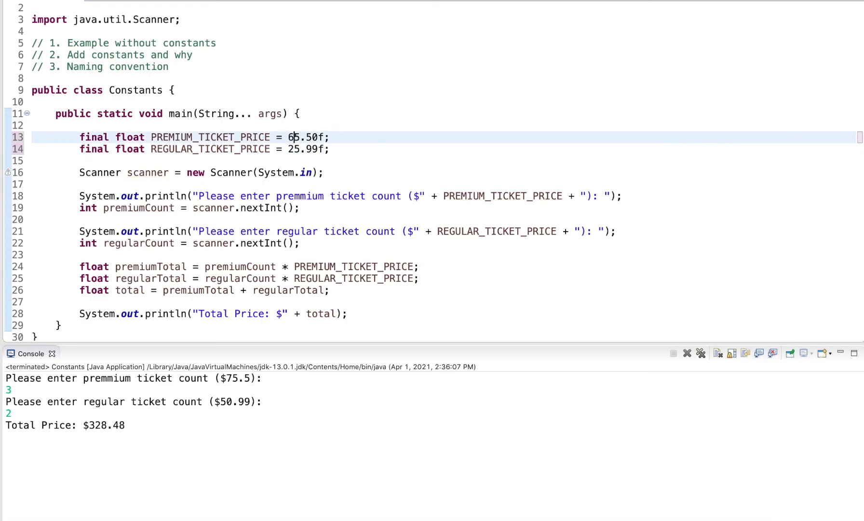
right_click(287, 446)
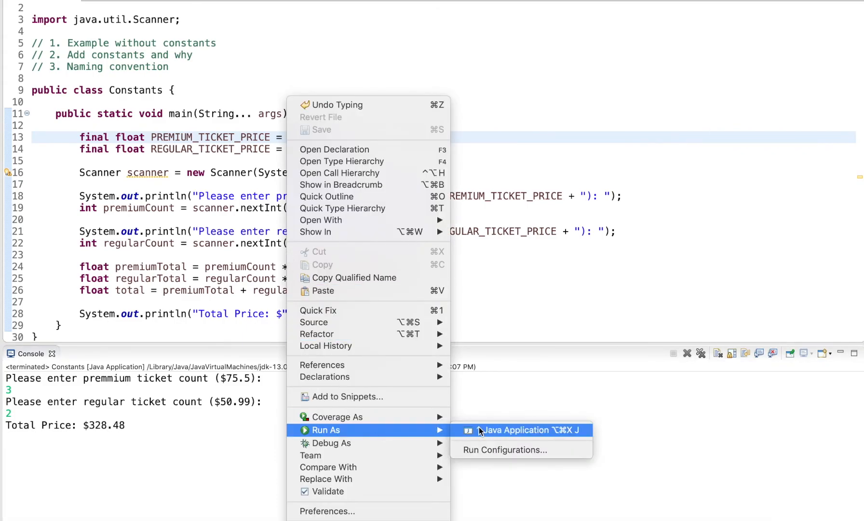
click(531, 430)
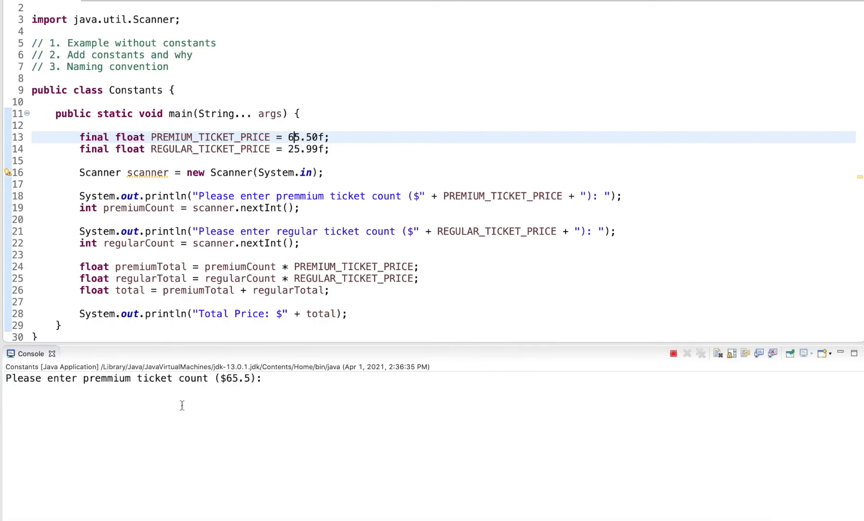
text(3)
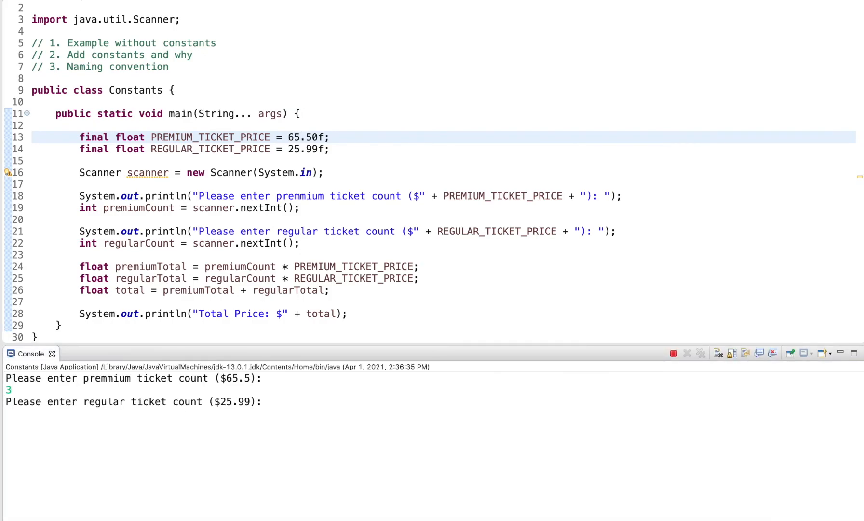
text(2)
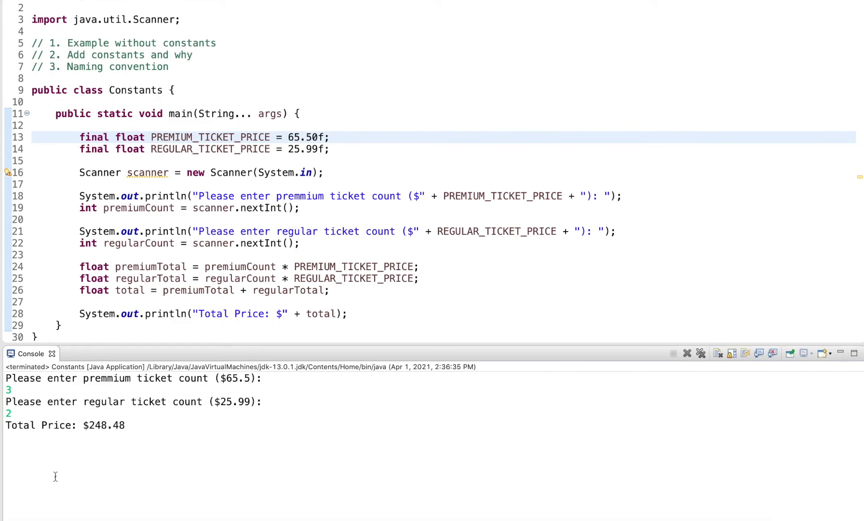
mouse_move(302, 149)
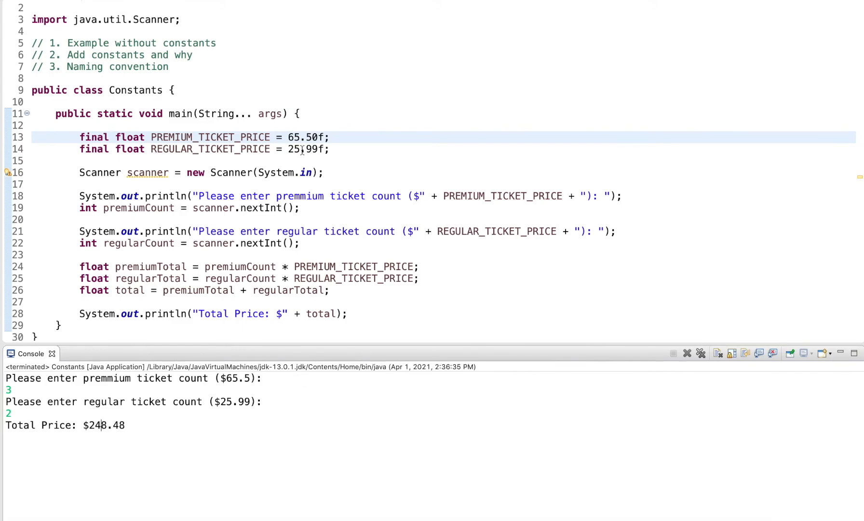
click(295, 149)
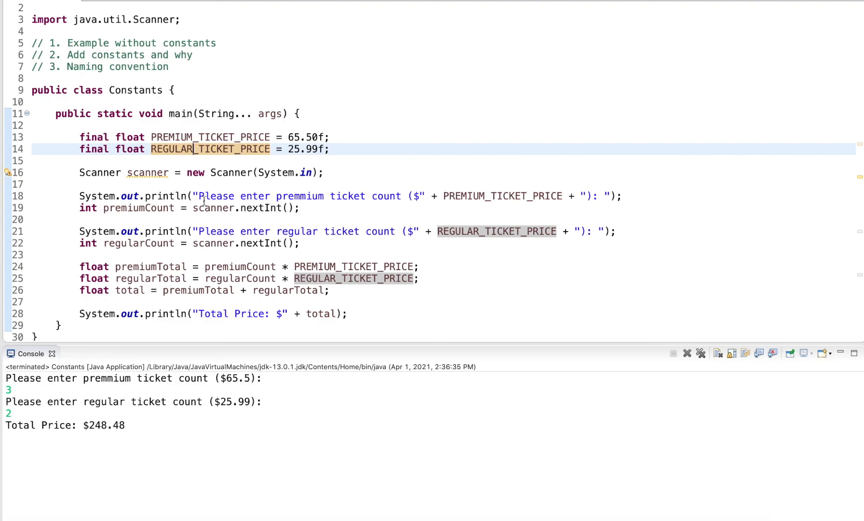
Step: Add a // UPPERCASE_LETTER naming-convention comment below the two constants
click(335, 150)
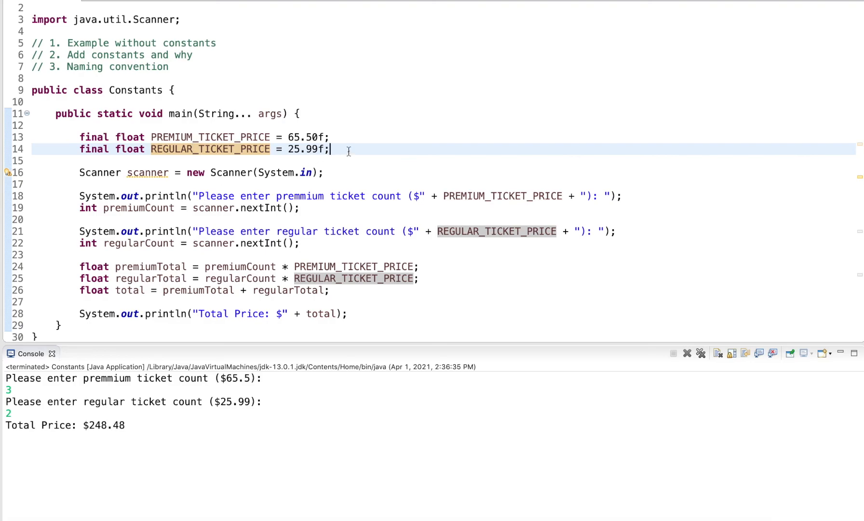
key(Return)
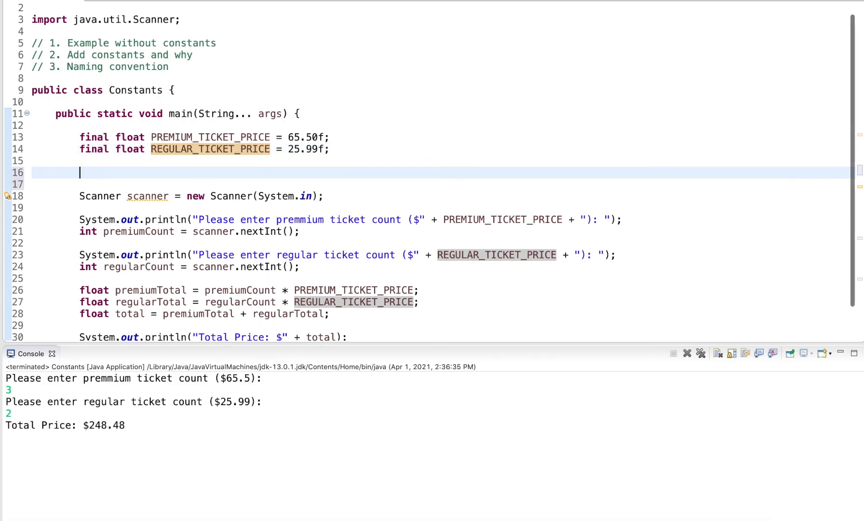
text(//)
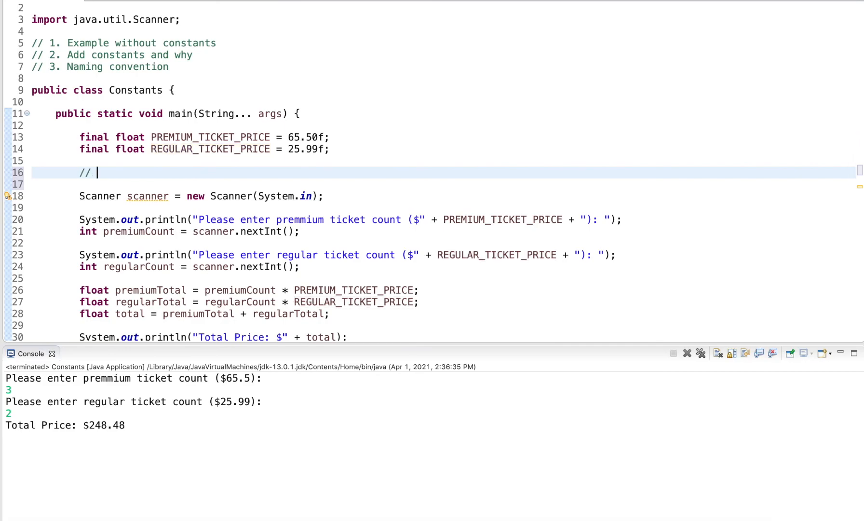
text(UPPERC)
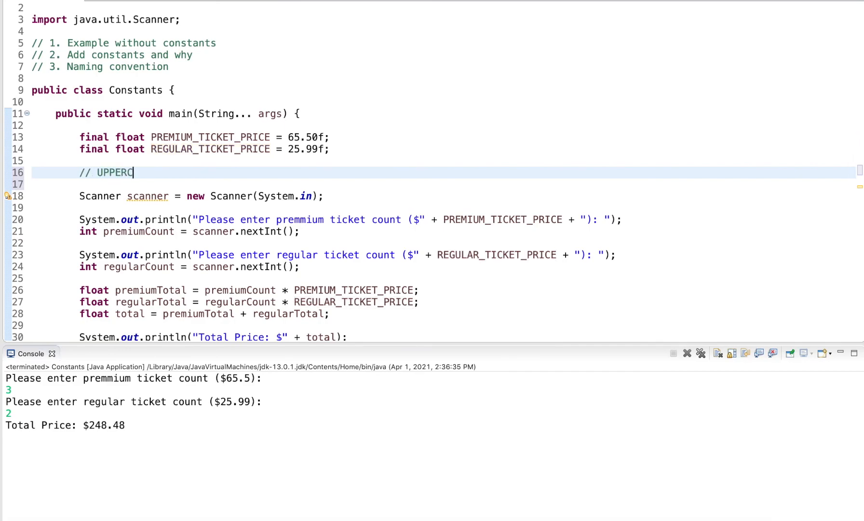
text(ASE)
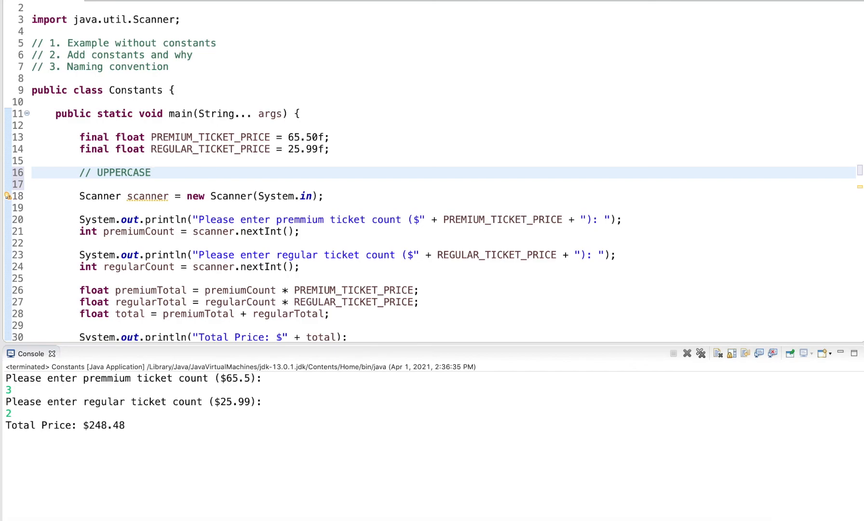
text(_)
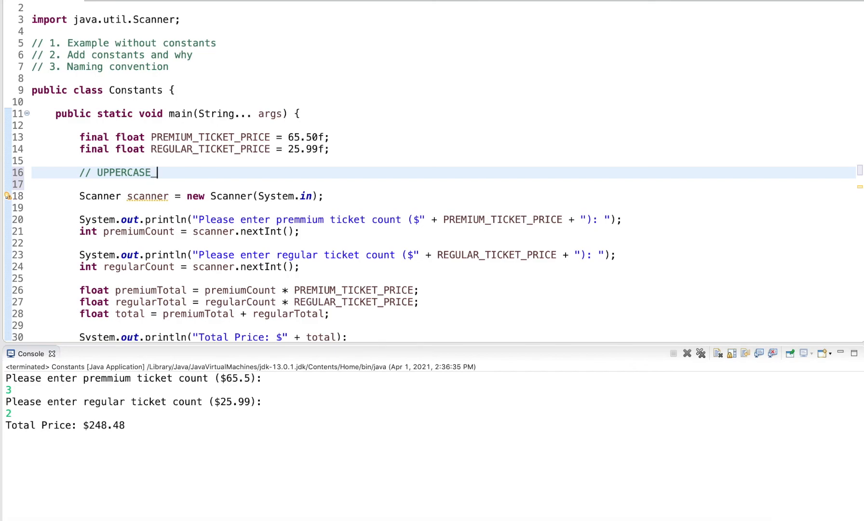
text(LETTER)
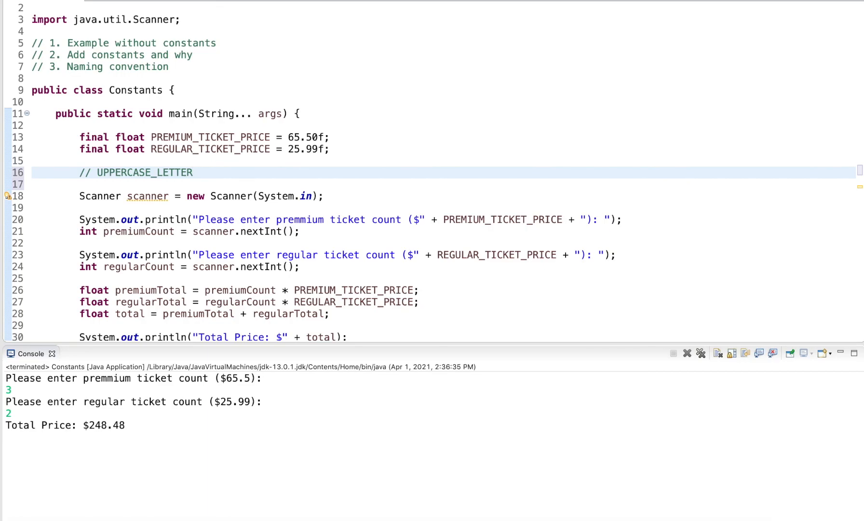
Step: Remove the stray digits and select the temporary comment line for deletion
text(3)
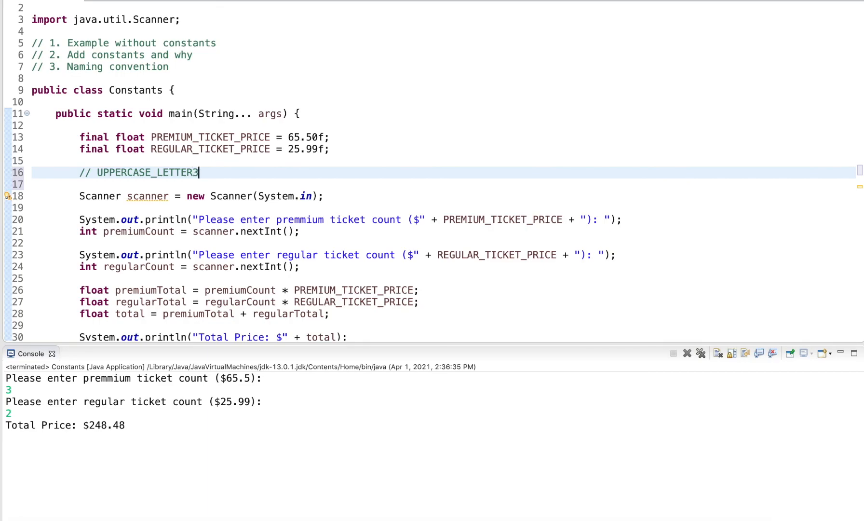
text(42)
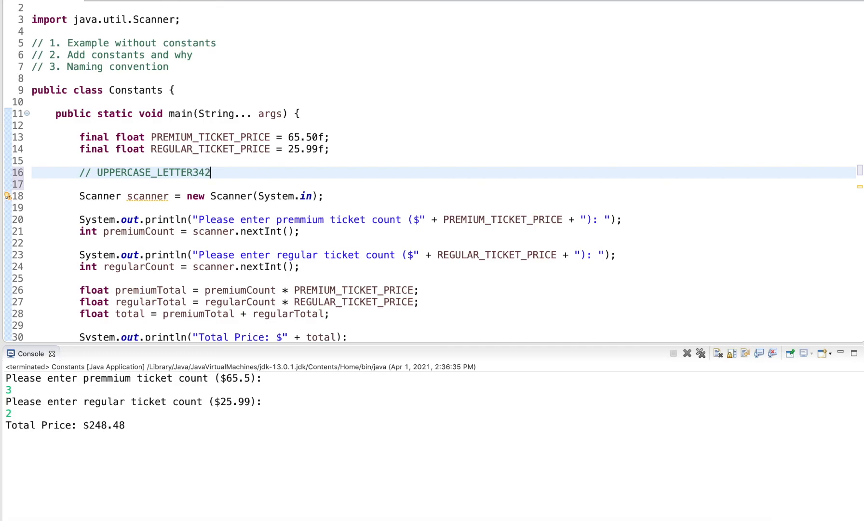
key(BackSpace)
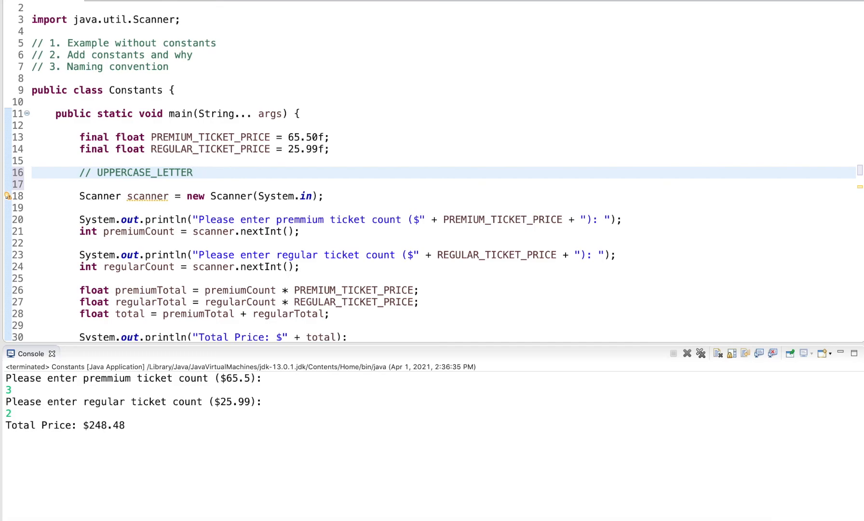
click(194, 171)
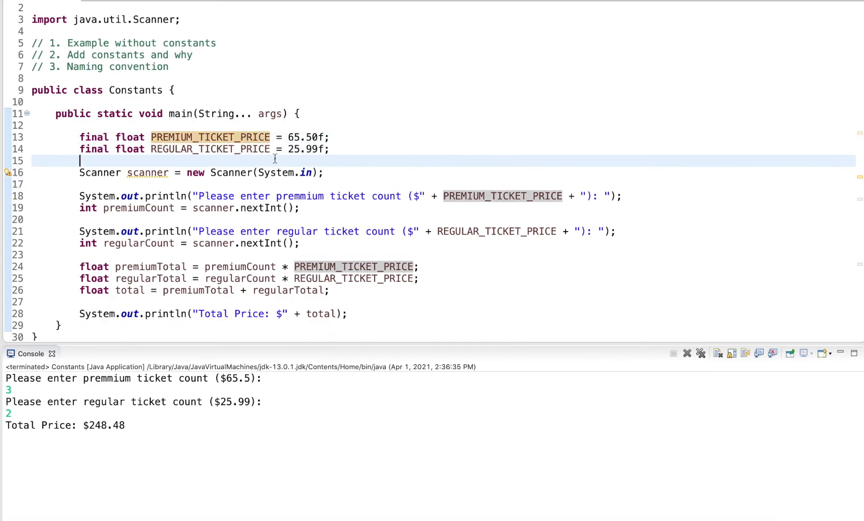
mouse_move(360, 159)
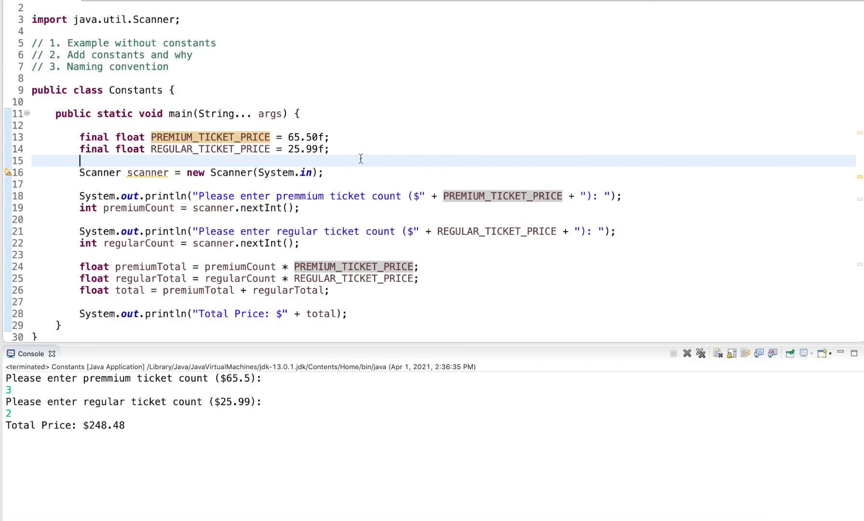